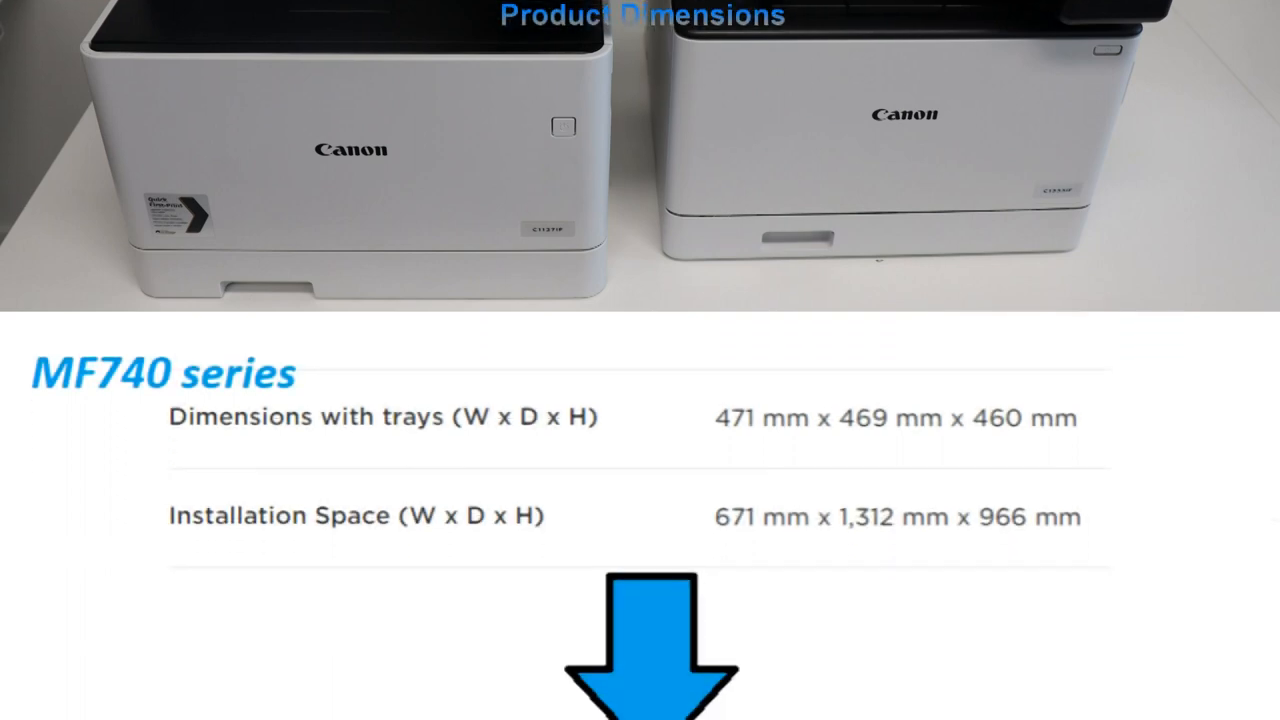
Scroll through the product video from dimensions and box contents to the MF752Cdw/MF754Cdw spec table
scroll("down", 3)
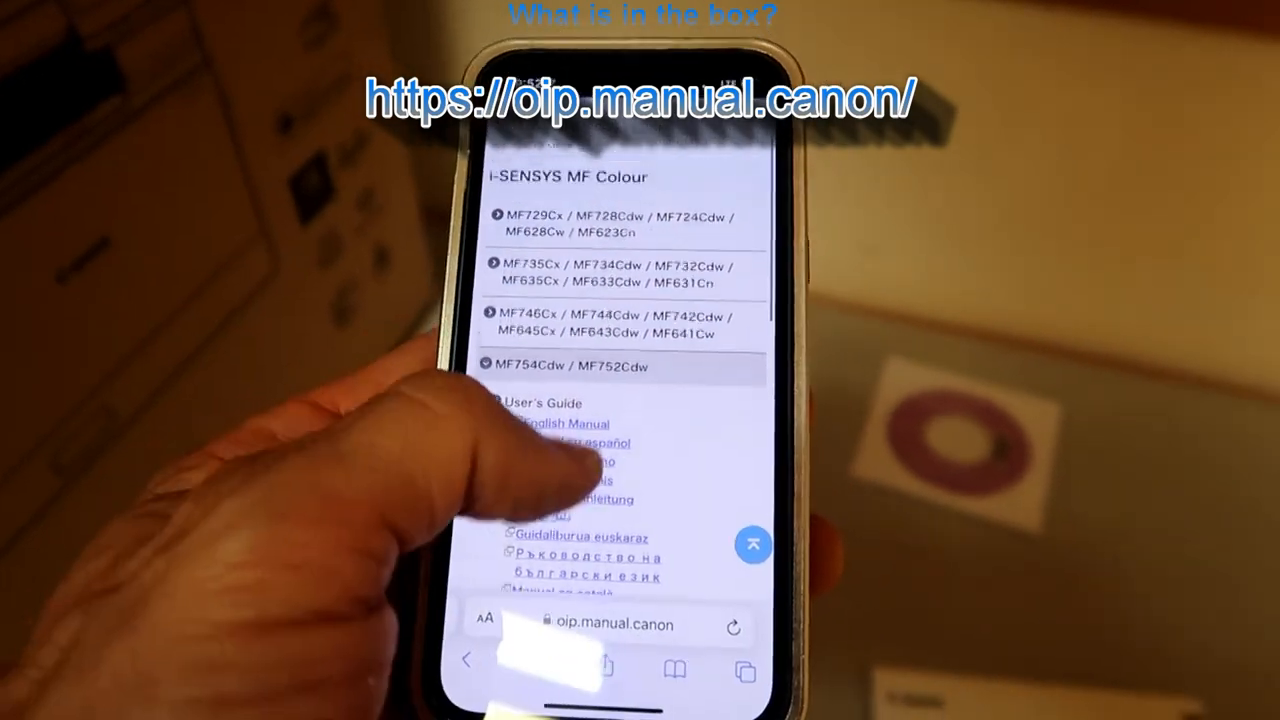
scroll("down", 3)
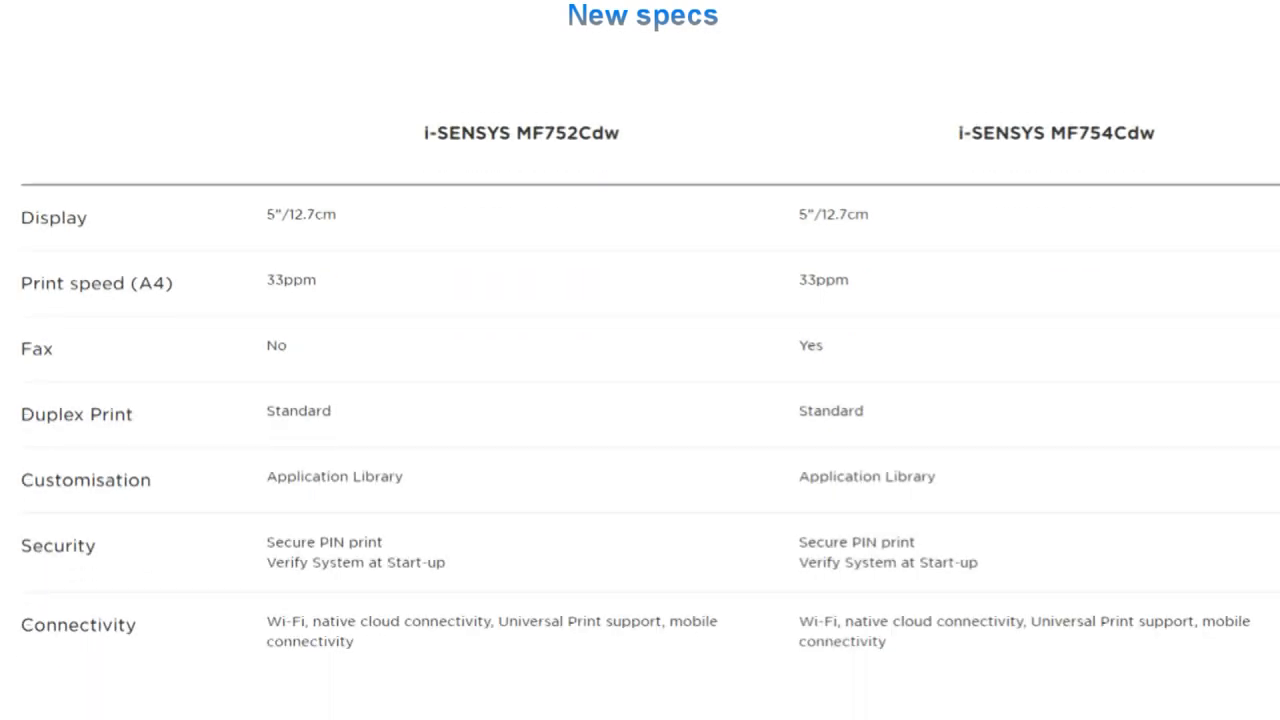
Scroll the MF750 Series Specifications, including 33ppm print speed and the 5-inch colour touch panel
scroll("down", 3)
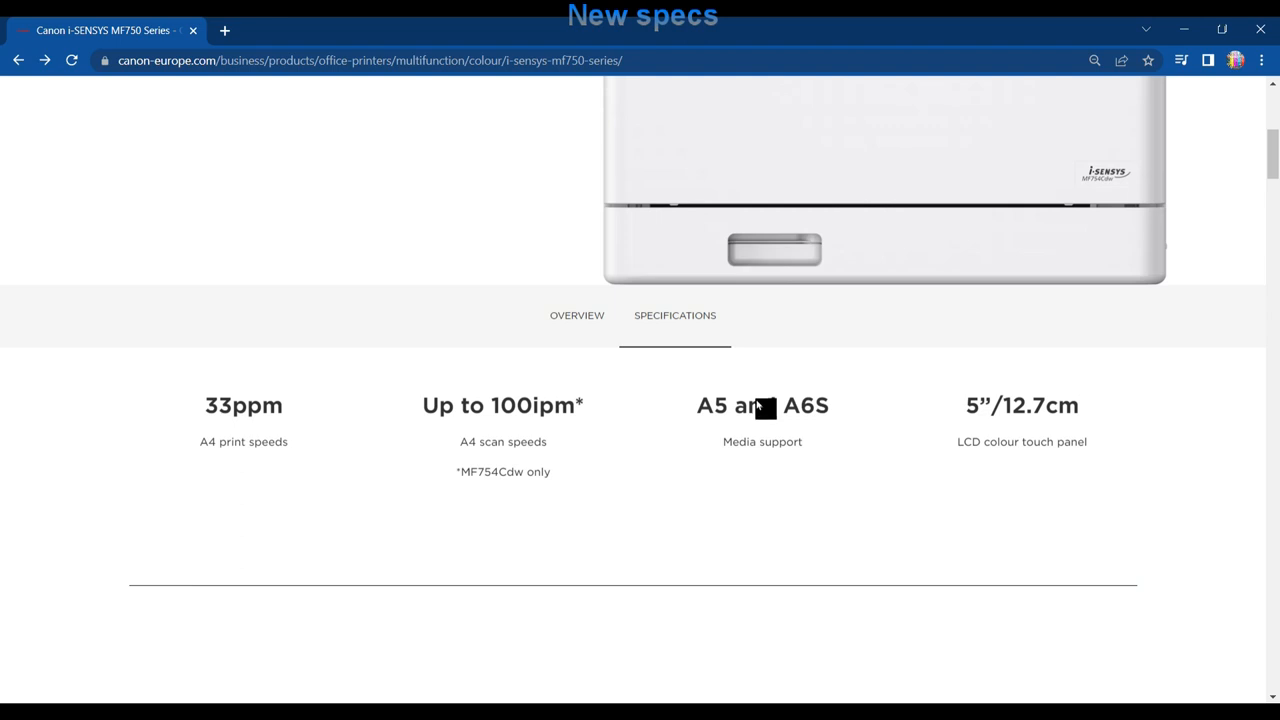
scroll("down", 3)
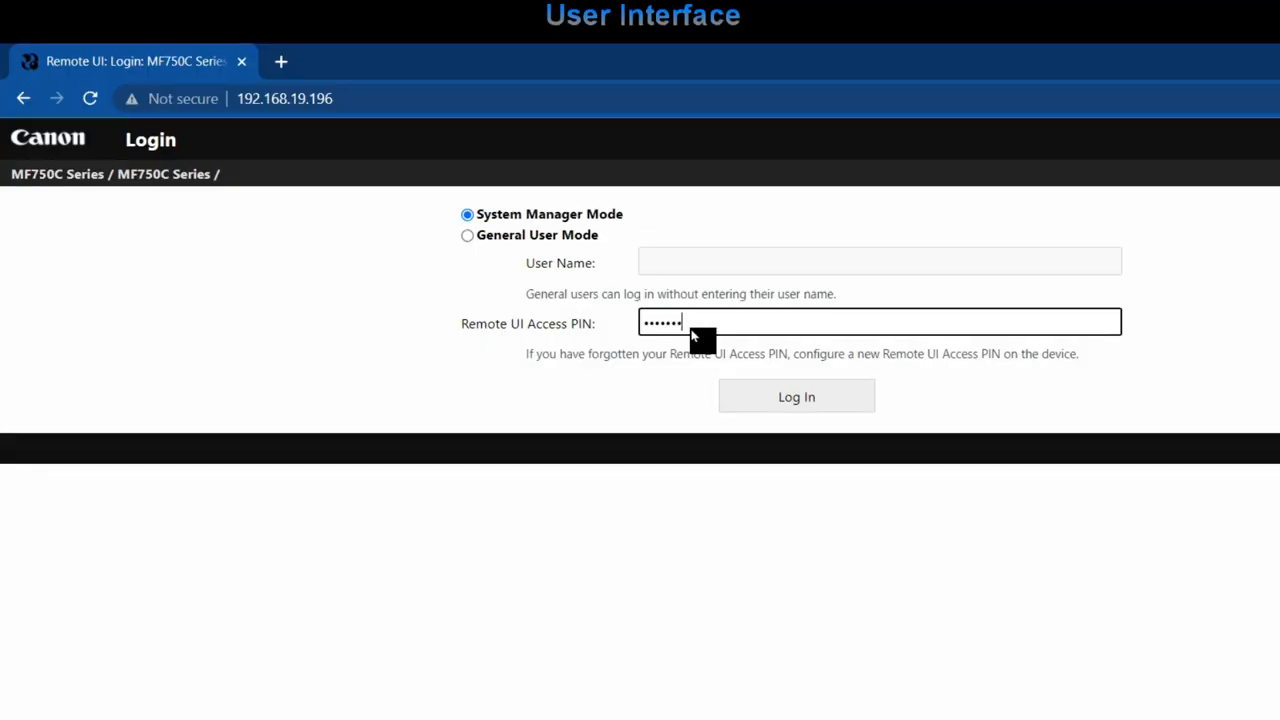
Log in to Remote UI in System Manager Mode with the access PIN
left_click(796, 396)
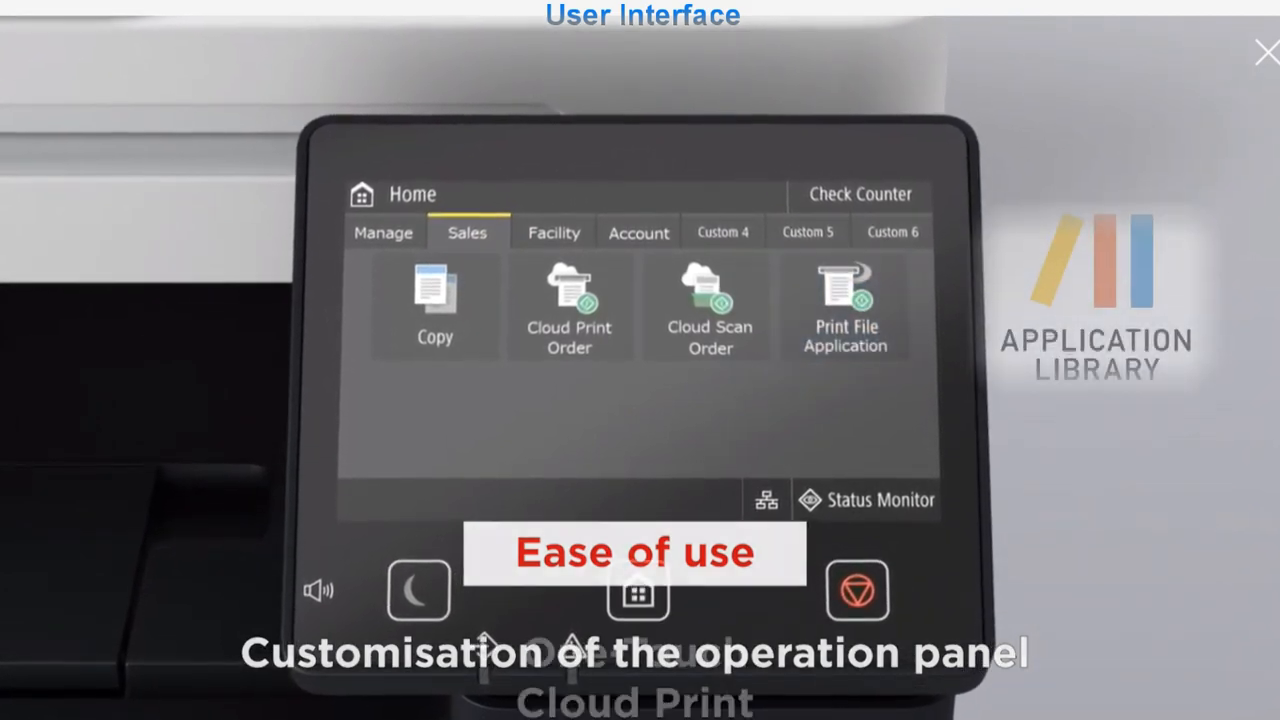
left_click(569, 305)
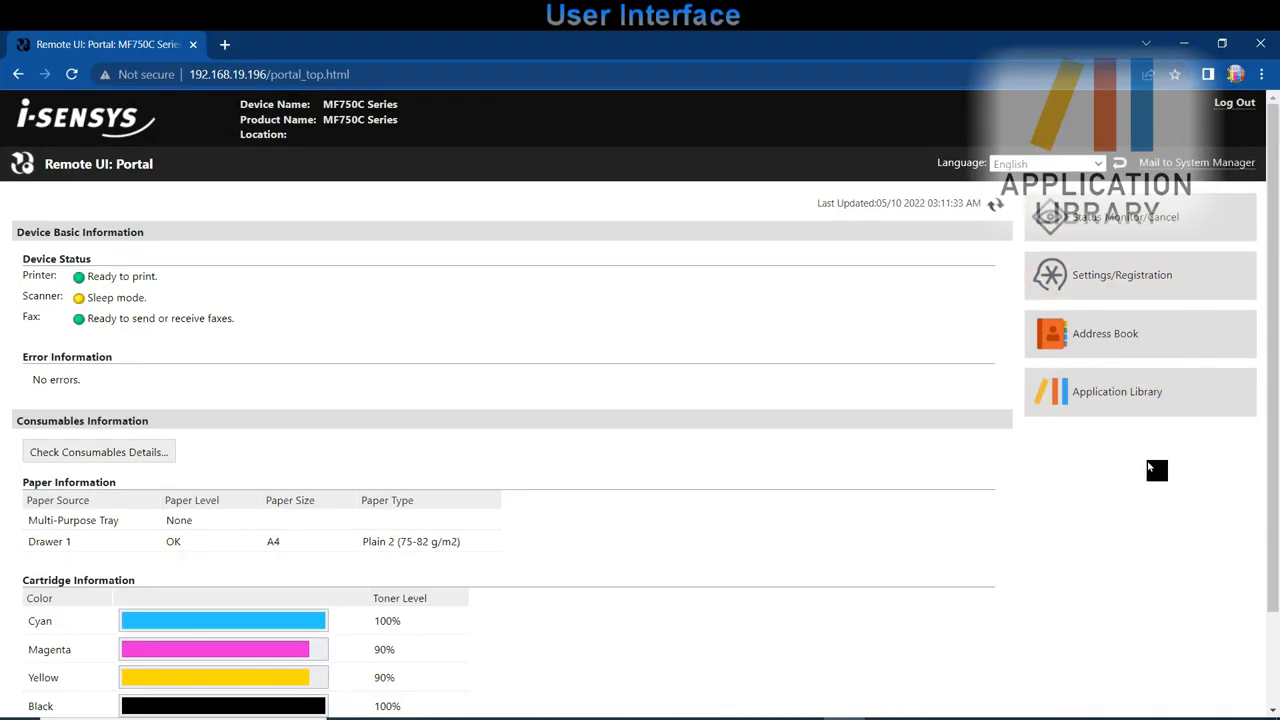
mouse_move(1122, 400)
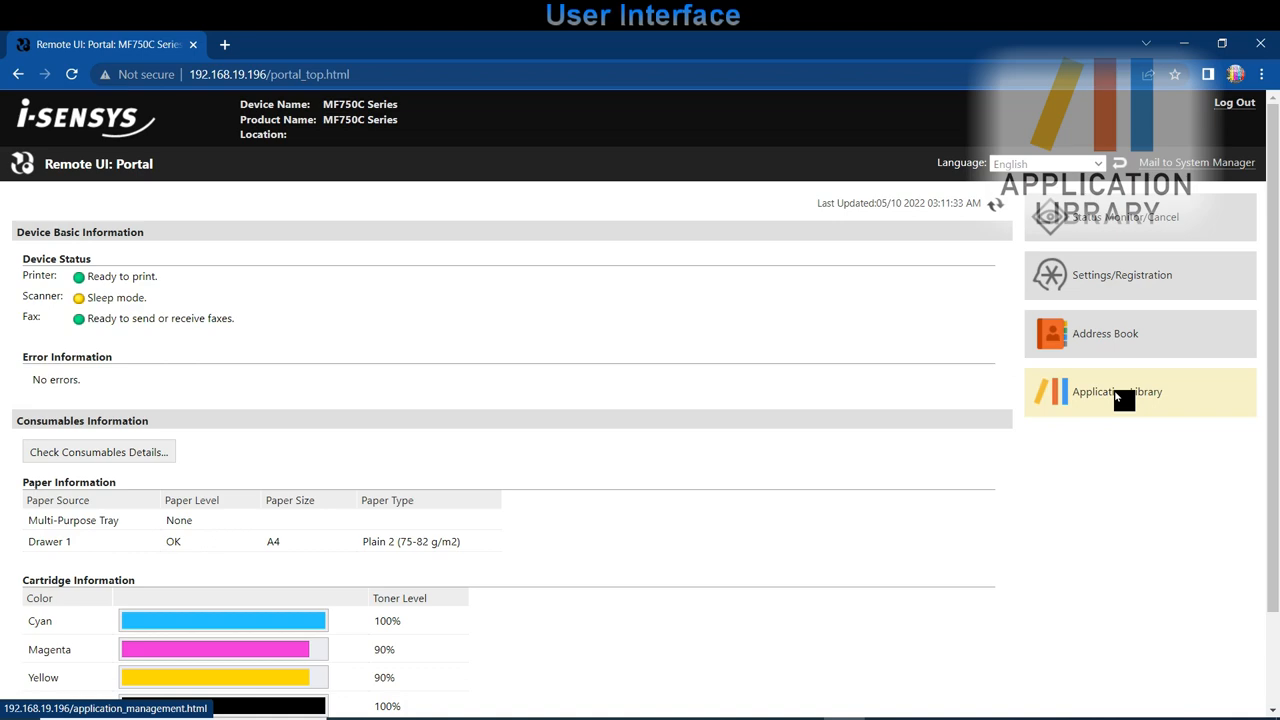
Open Application Library and scroll the Application Management list of installed apps
left_click(1114, 391)
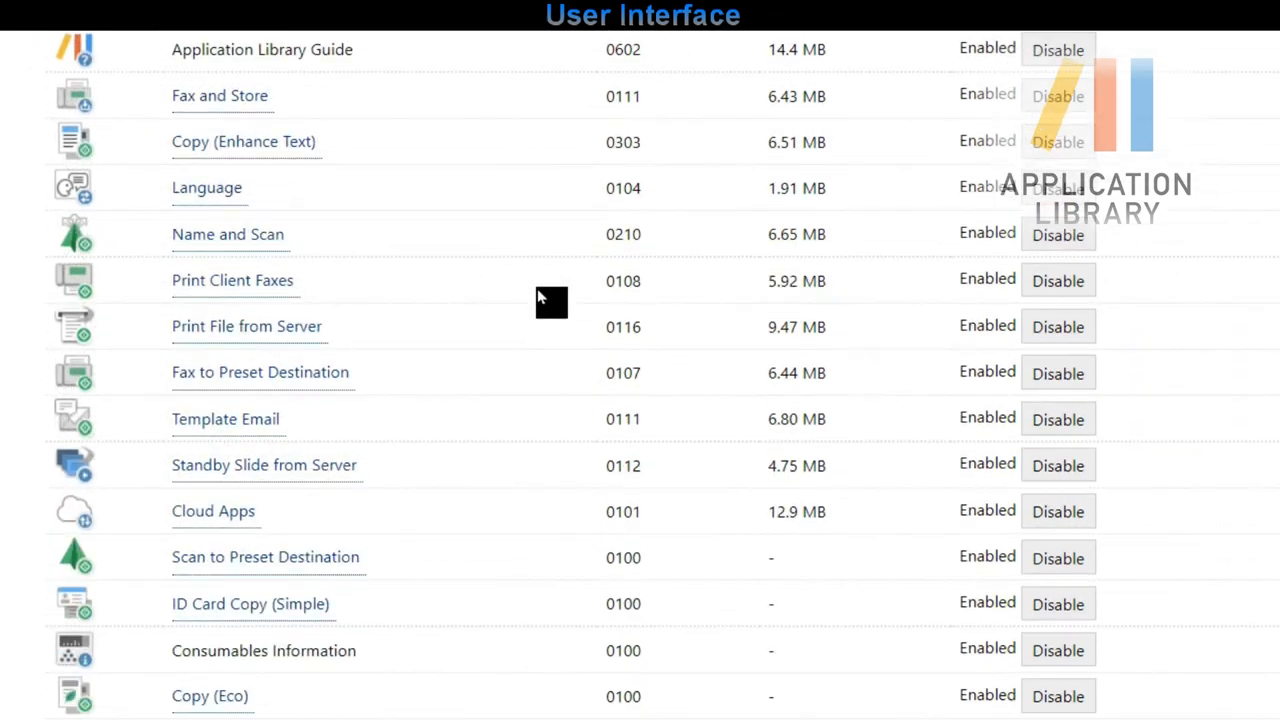
scroll("down", 3)
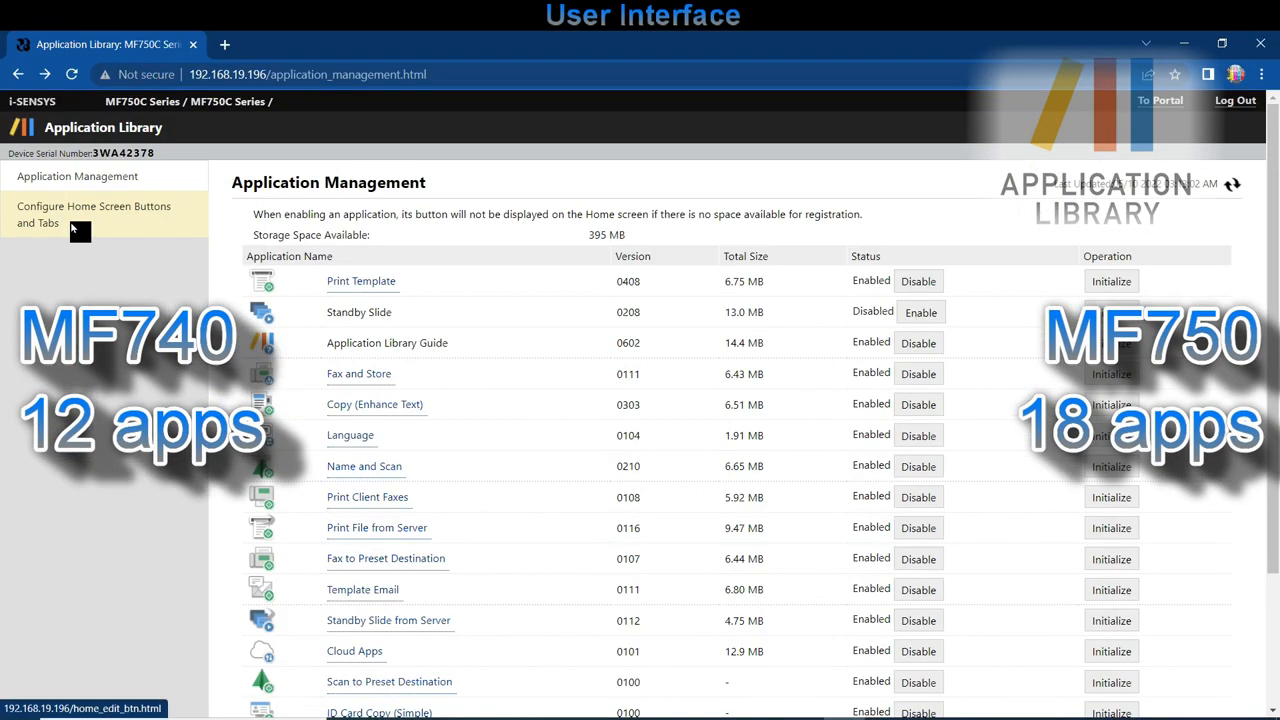
In Display Settings, name home screen tabs 1–3 Home Menu, Secure Apps and Print Cloud
left_click(93, 207)
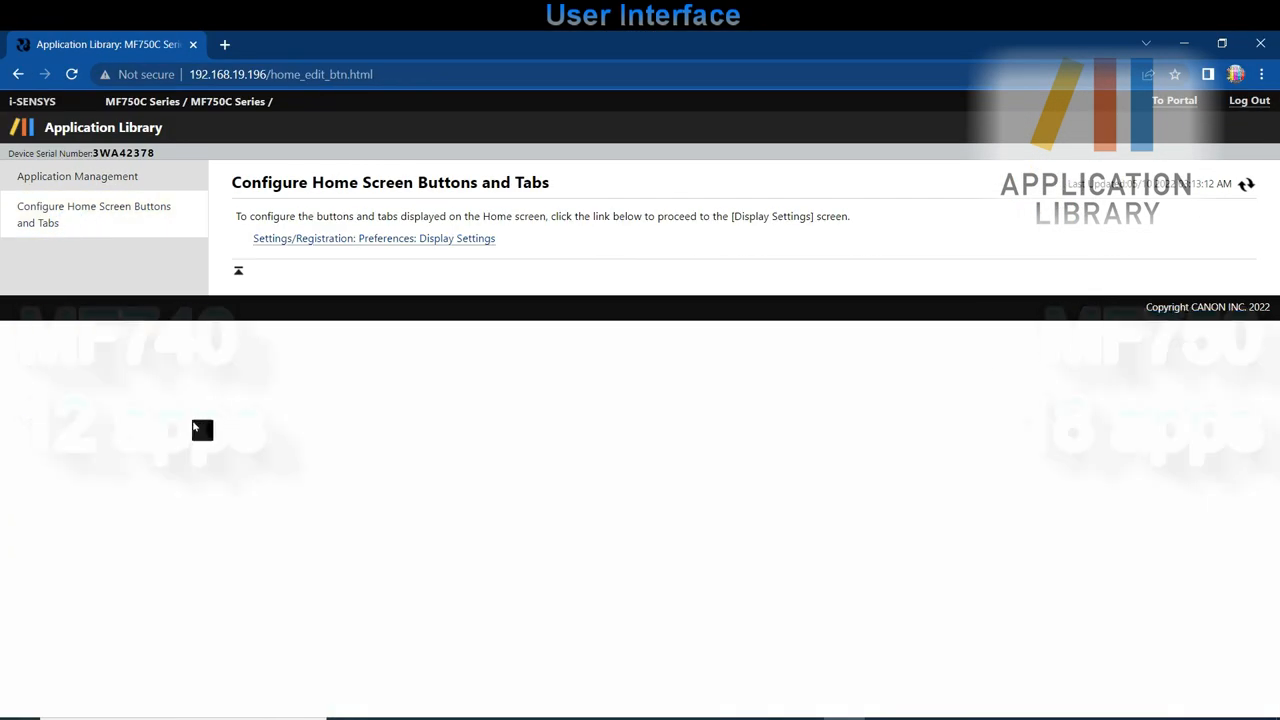
left_click(372, 238)
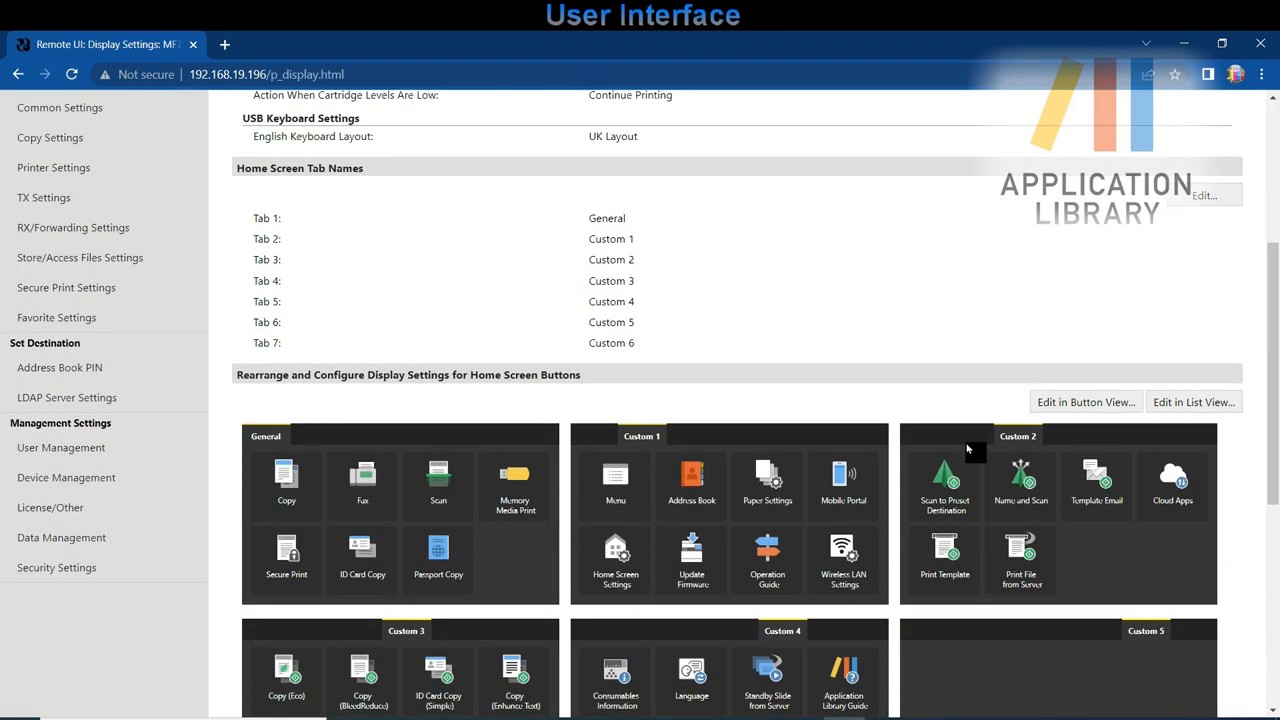
scroll("down", 3)
type("Print Cloud")
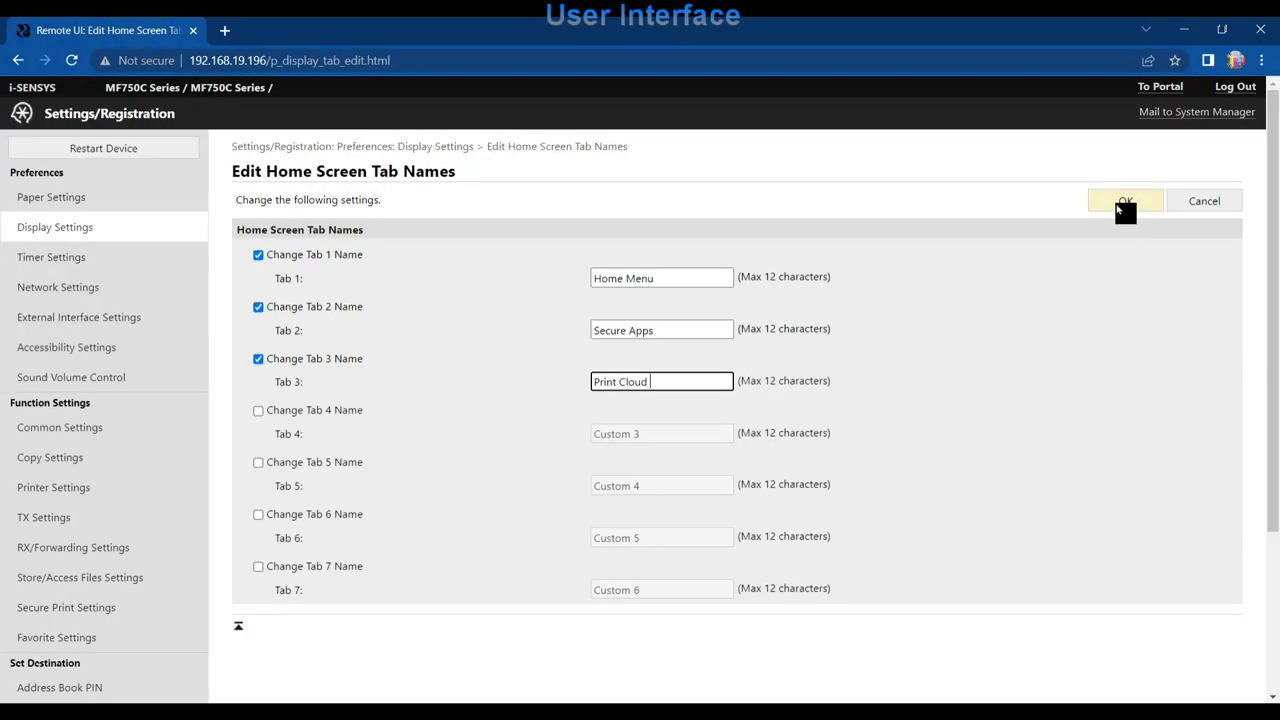
left_click(1127, 200)
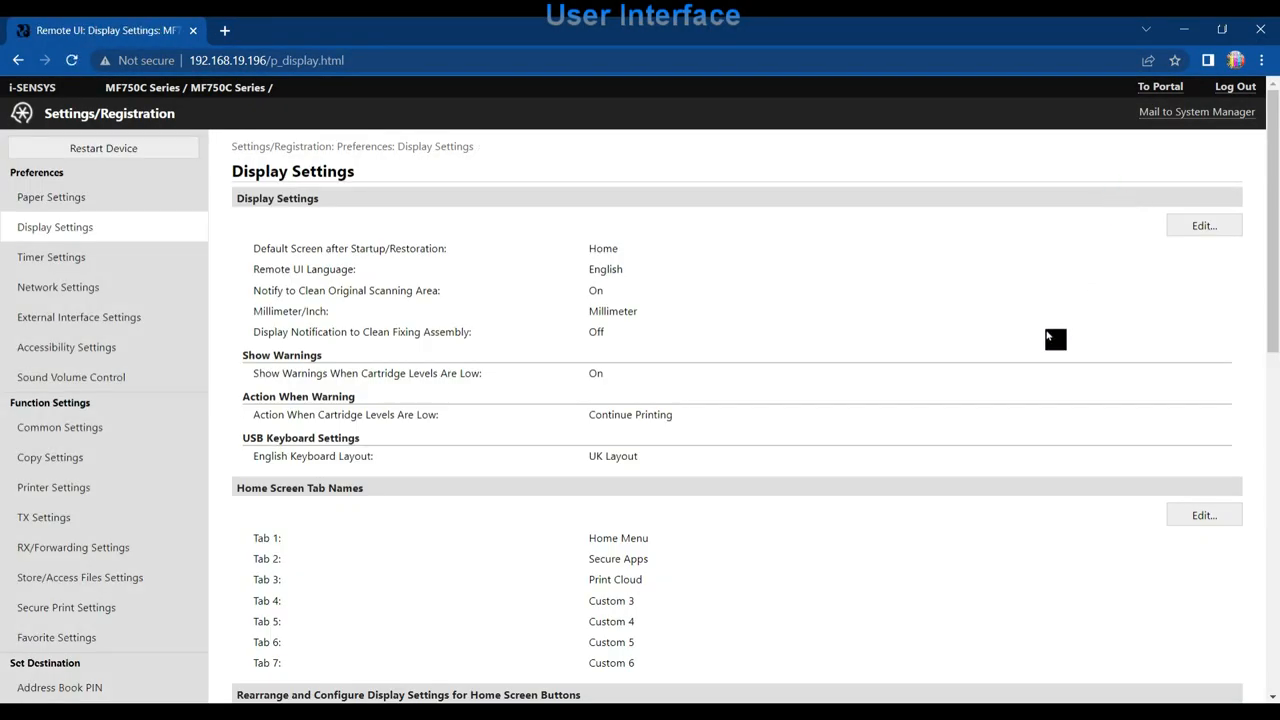
In the home screen visual editor, move Secure Print into the Secure Apps tab
scroll("down", 3)
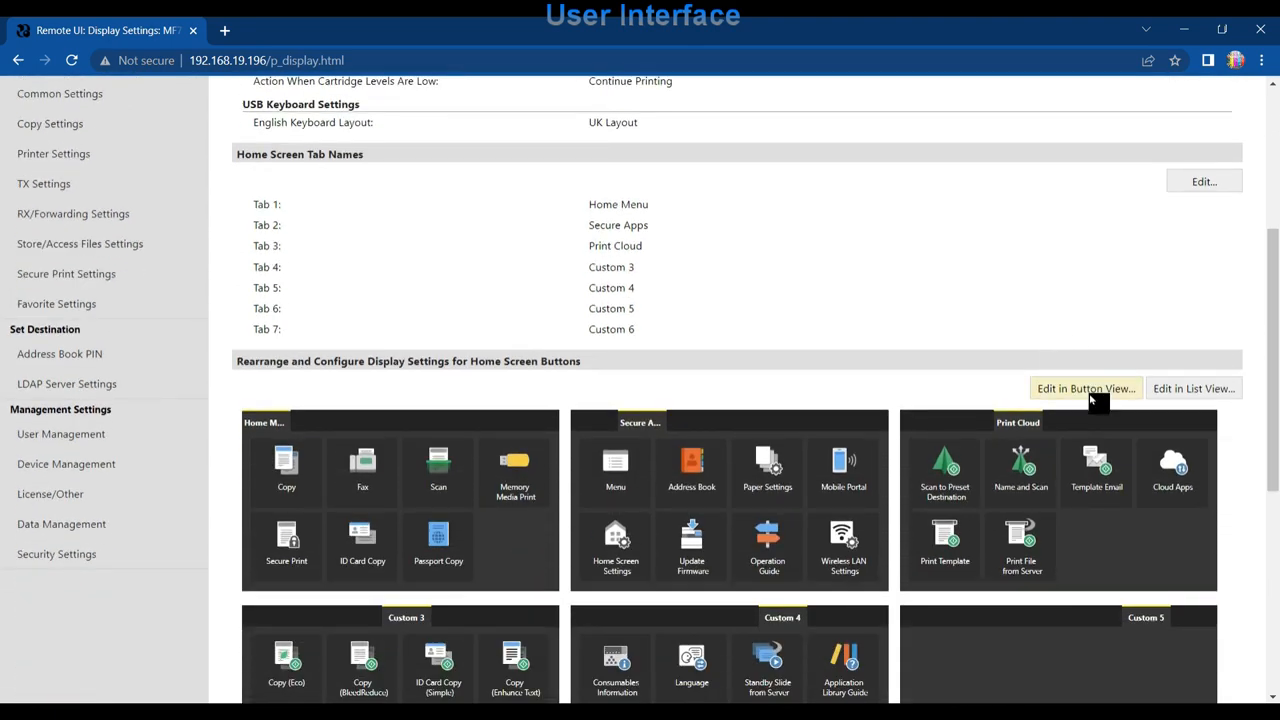
left_click(1085, 388)
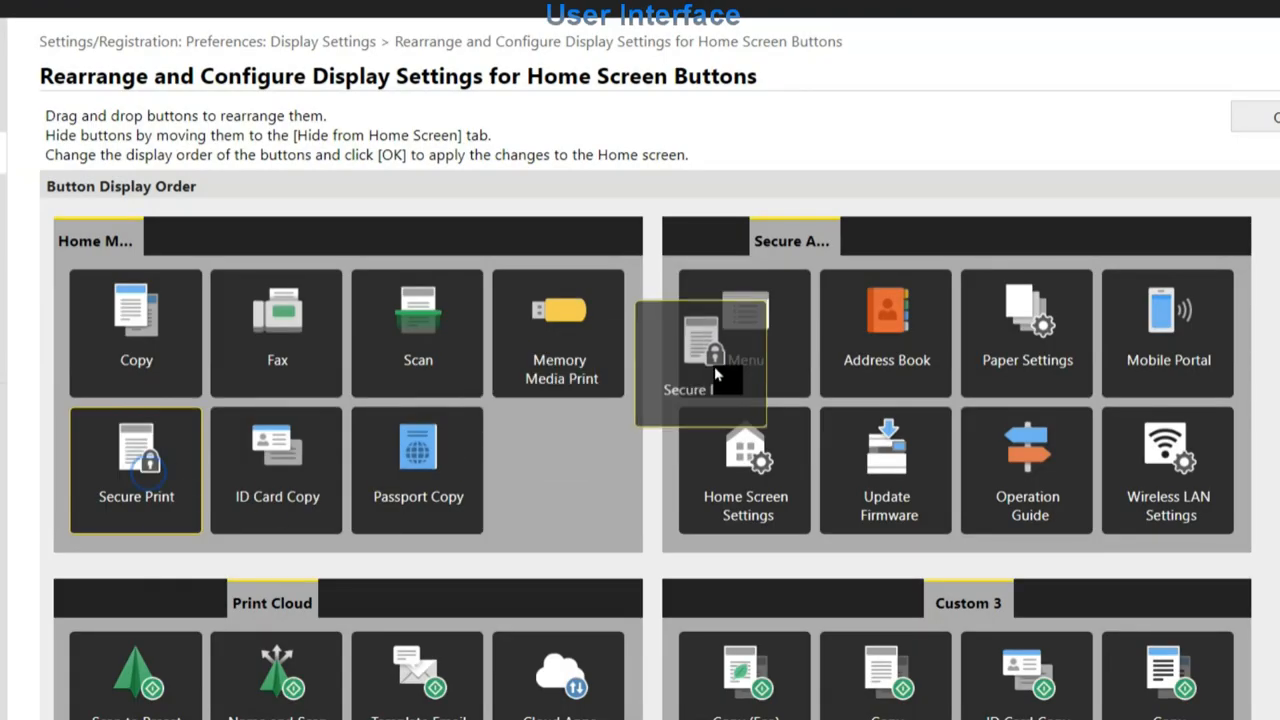
left_click_drag(700, 360, 559, 470)
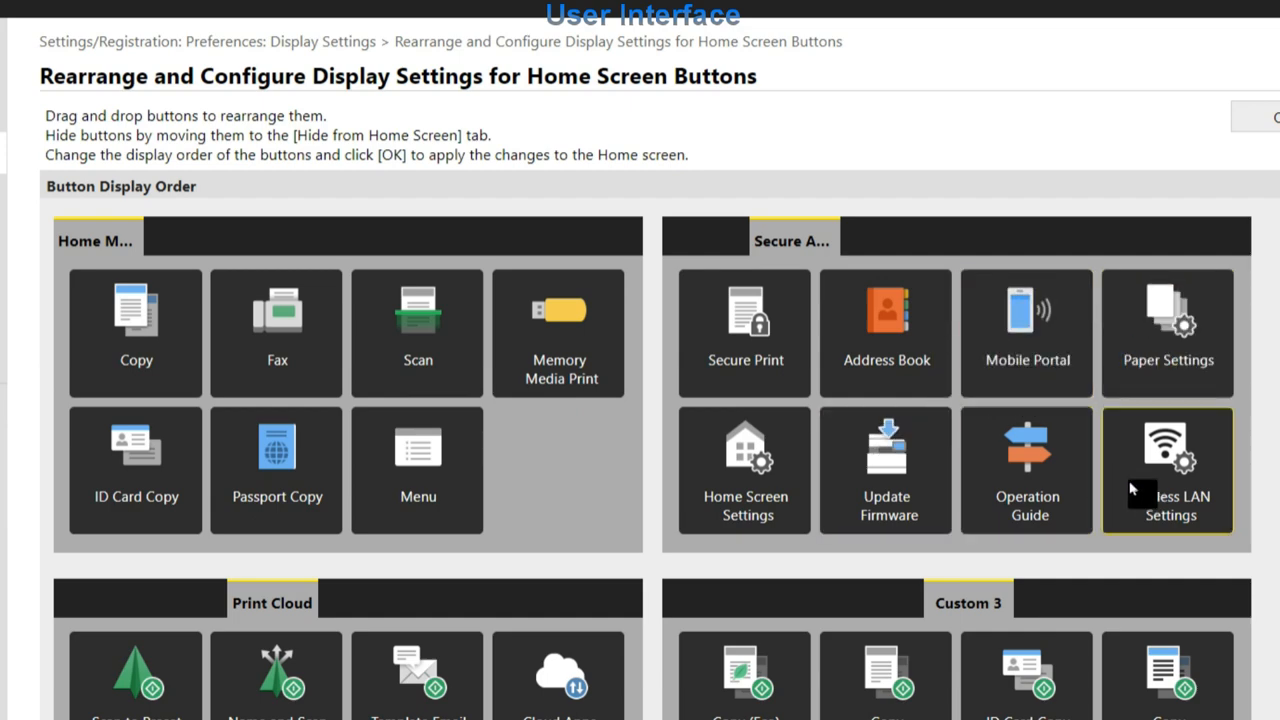
Move Cloud Apps one place up in the Secure Apps button list
scroll("down", 3)
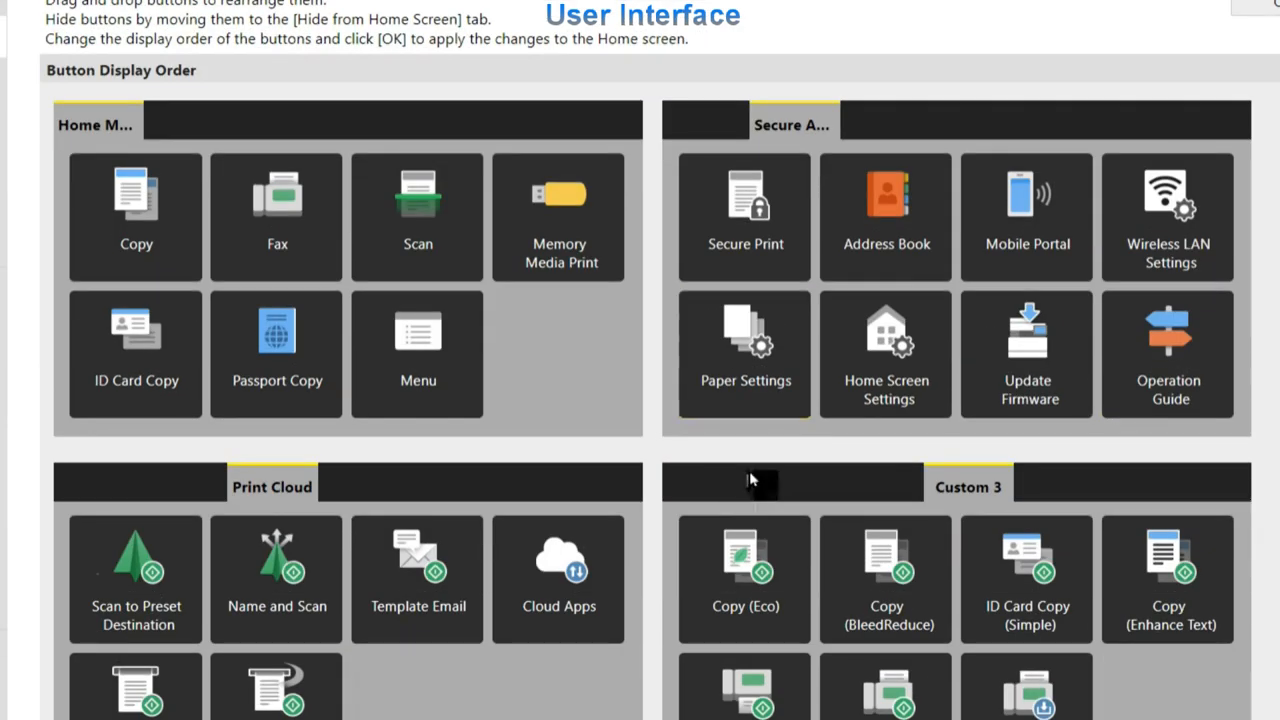
scroll("down", 3)
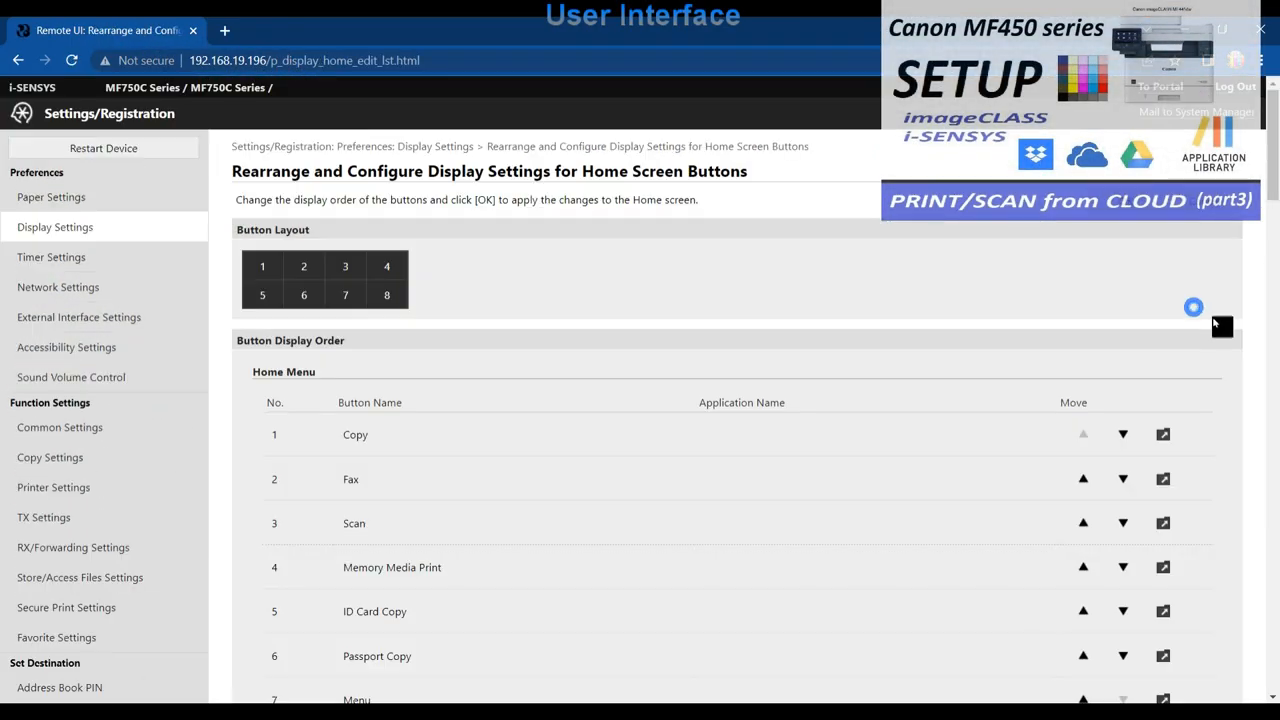
scroll("down", 3)
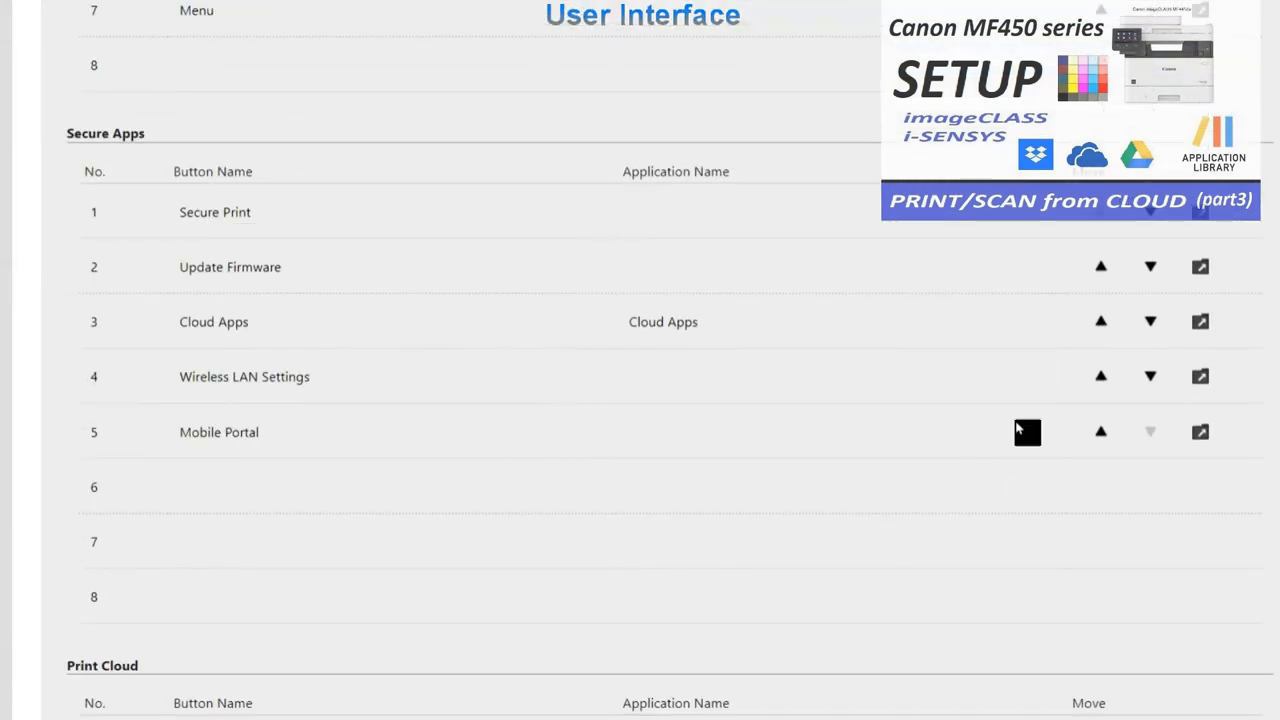
left_click(1100, 432)
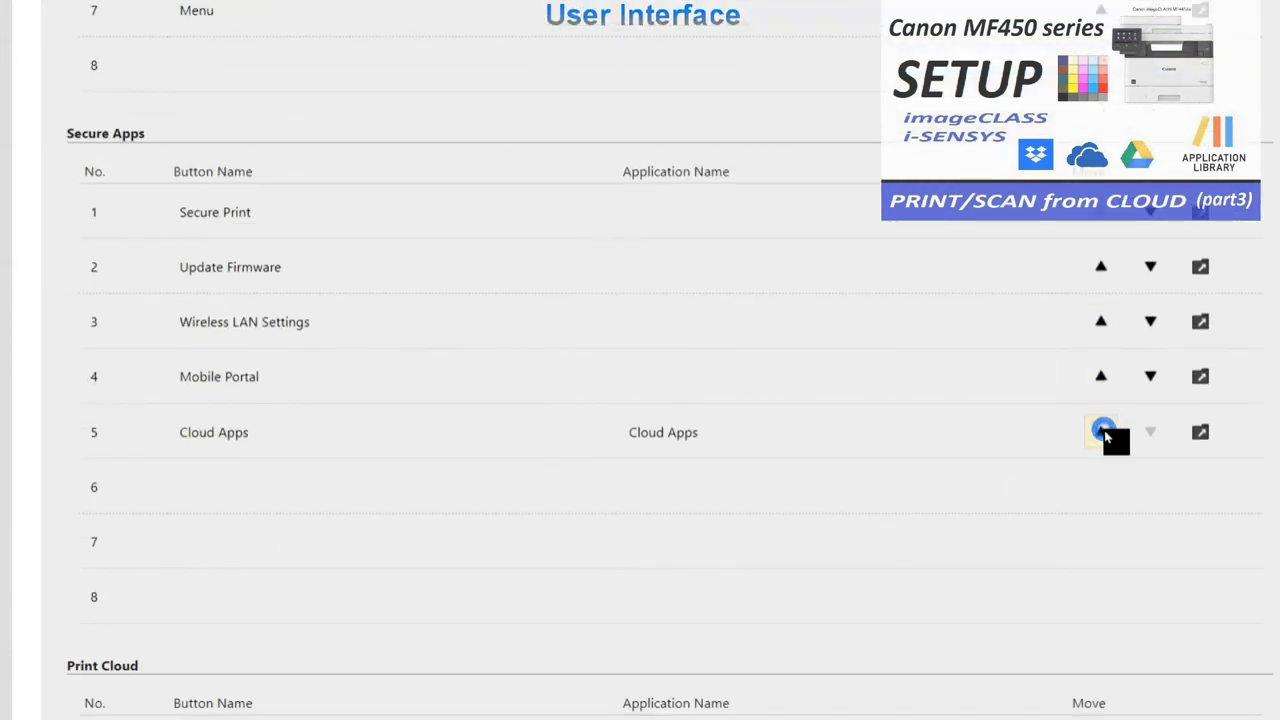
scroll("down", 3)
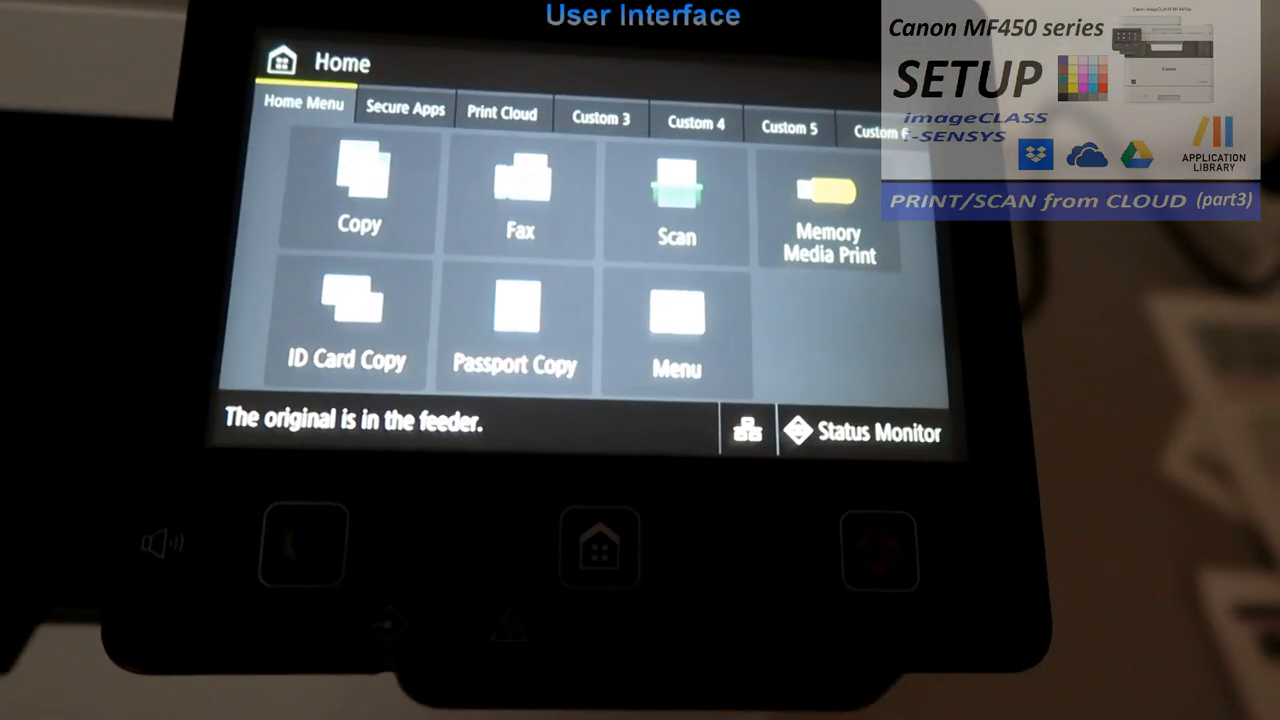
Show the touch panel Home screen with the customised Secure Apps and Print Cloud tabs
left_click(403, 109)
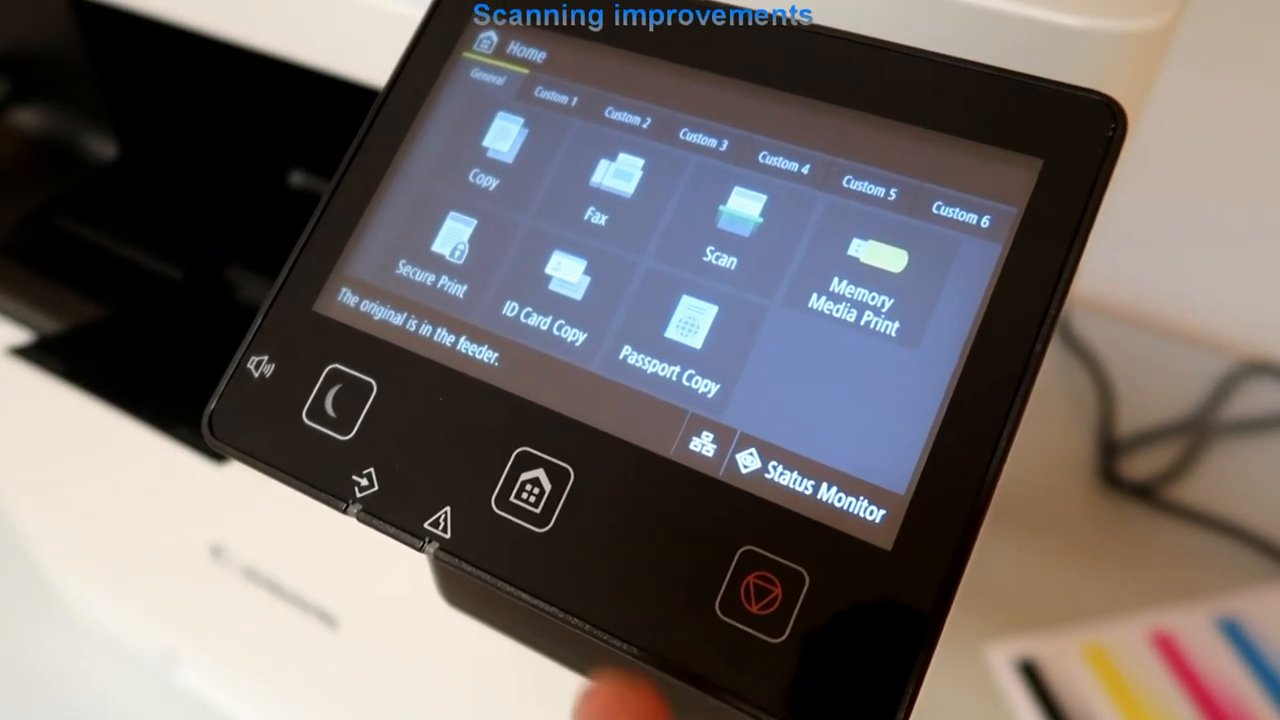
Return to the touch panel Home screen showing the memory media safe-removal notice
left_click(737, 215)
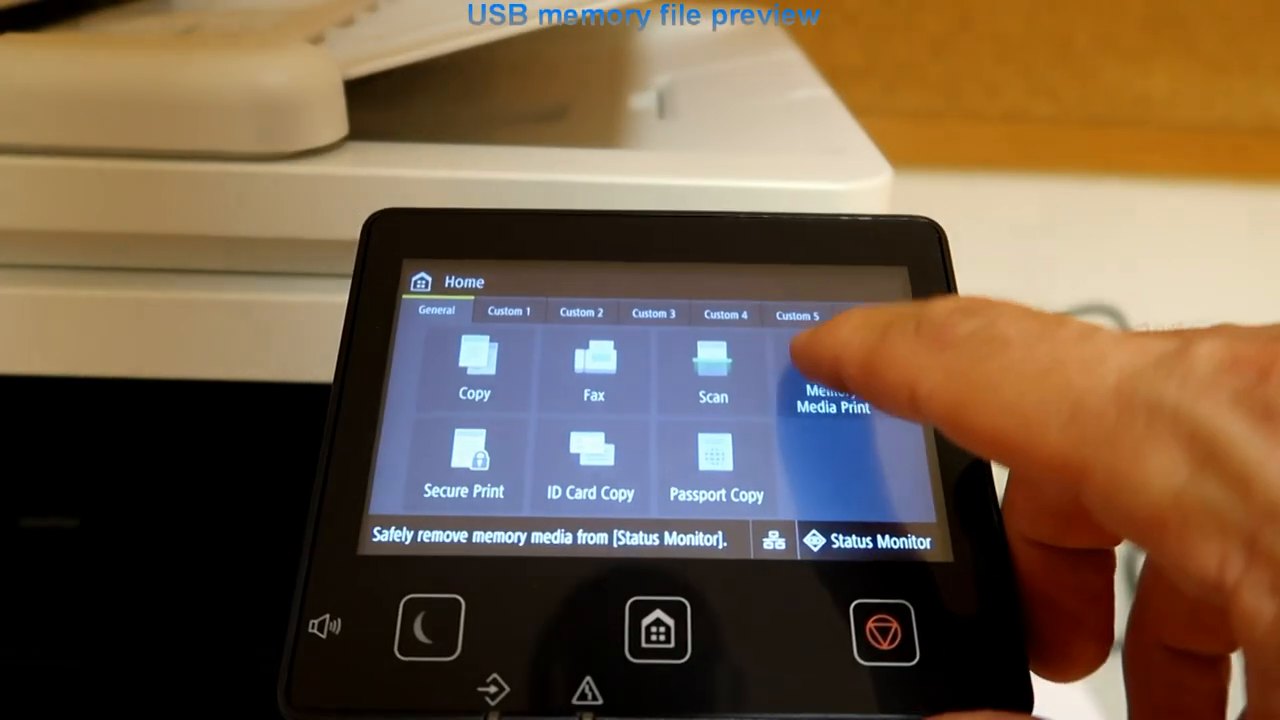
left_click(830, 401)
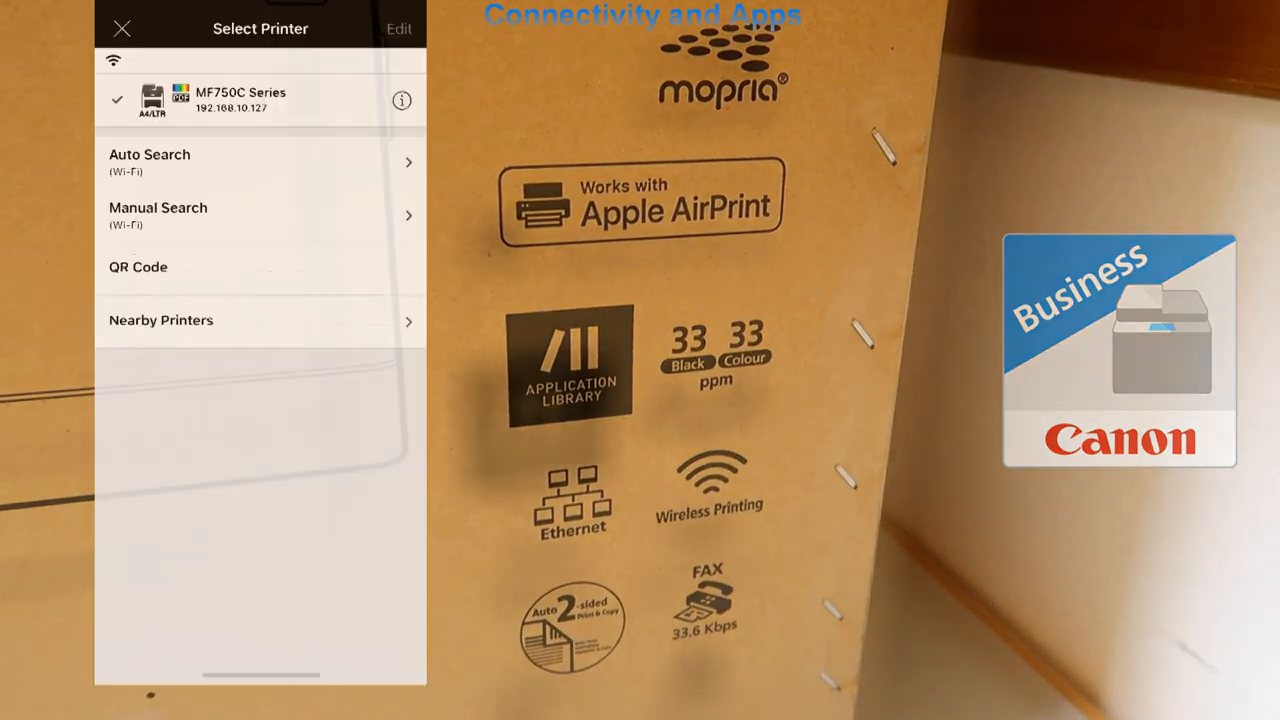
Open MF750C Series details and its Remote UI portal, showing cartridge levels at 90%
left_click(401, 100)
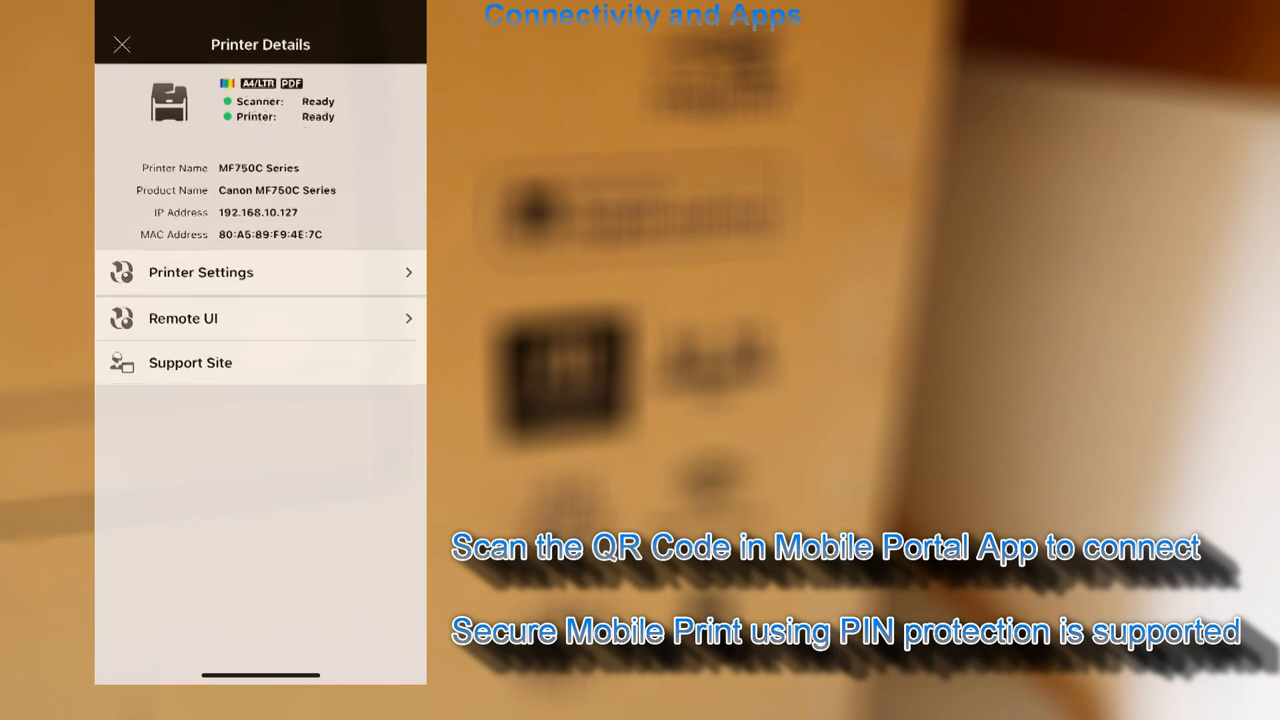
left_click(182, 318)
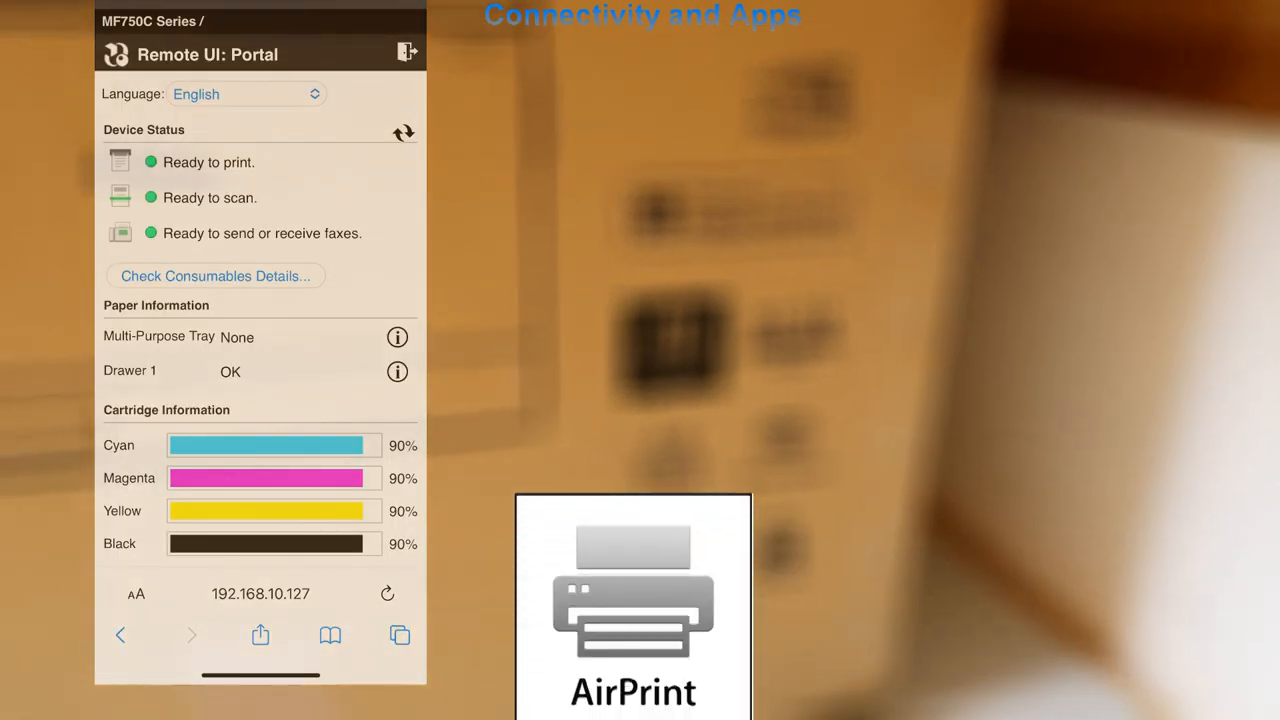
scroll("down", 3)
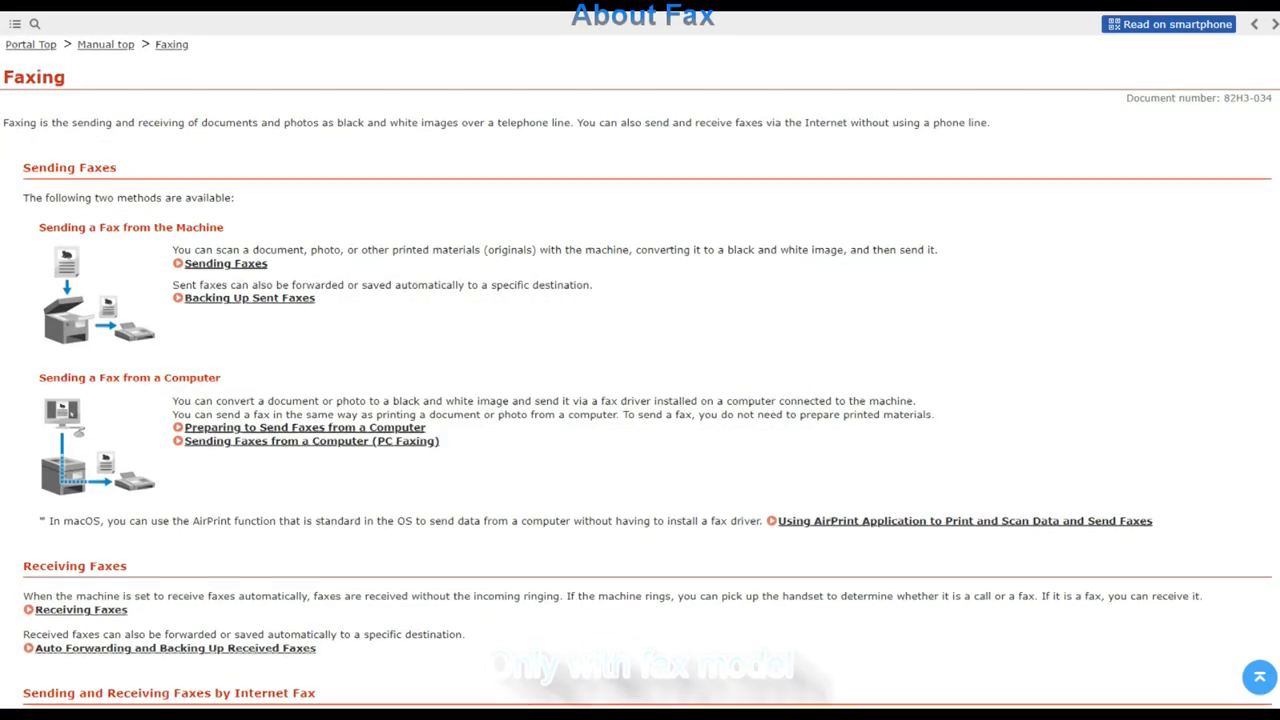
Scroll the manual's Faxing page through Sending Faxes and Receiving Faxes
scroll("down", 3)
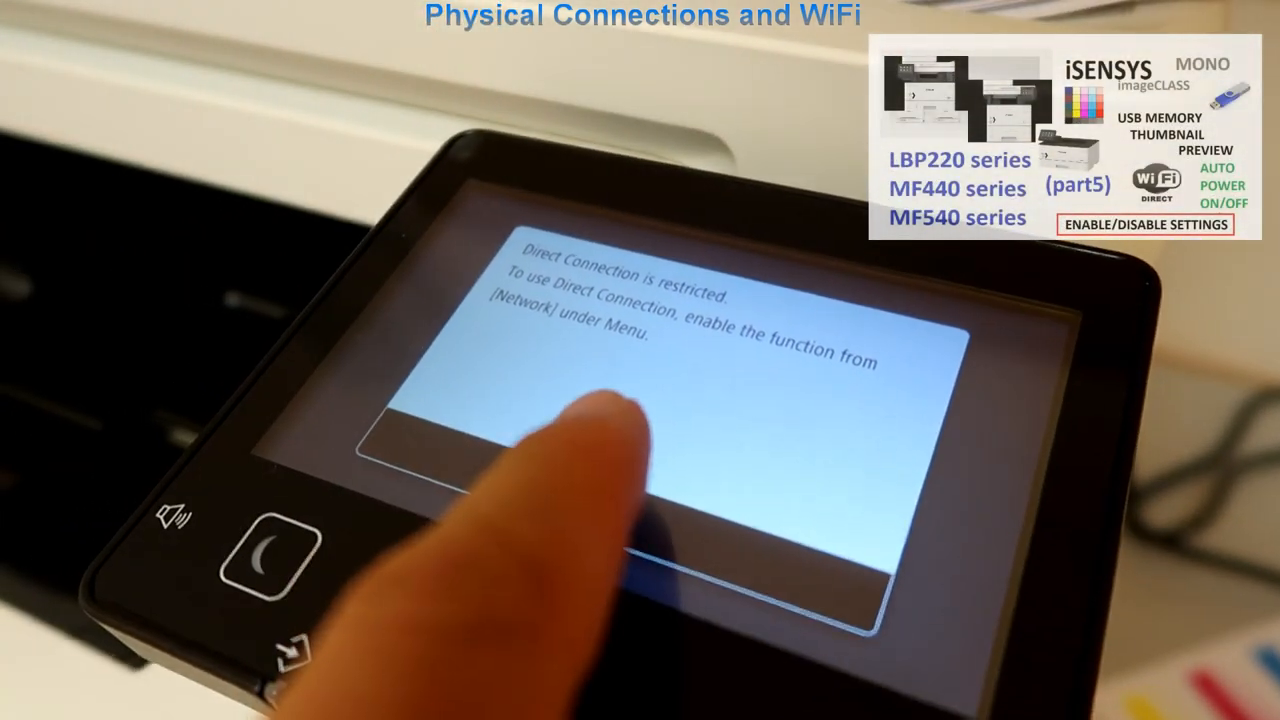
Dismiss the message saying Direct Connection is restricted until enabled in network settings
left_click(590, 430)
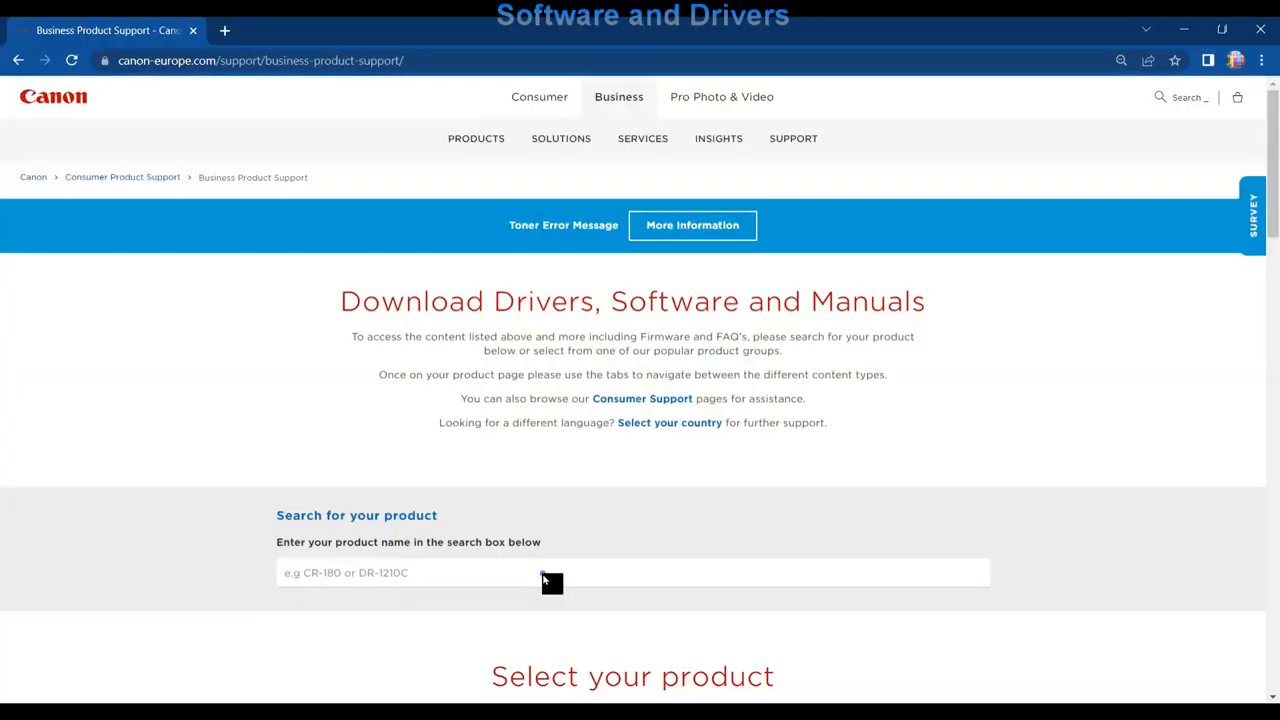
Search support for 'MF75' and open the i-SENSYS MF754Cdw support page
left_click(542, 580)
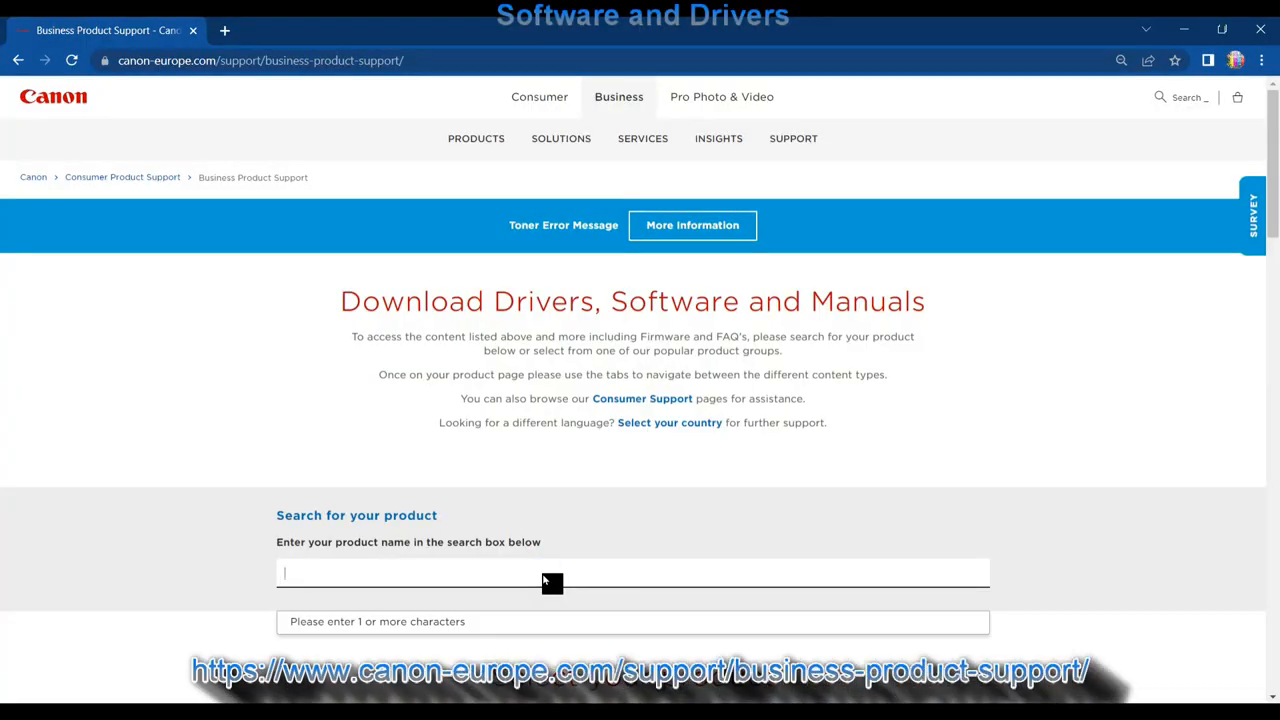
type("MF75")
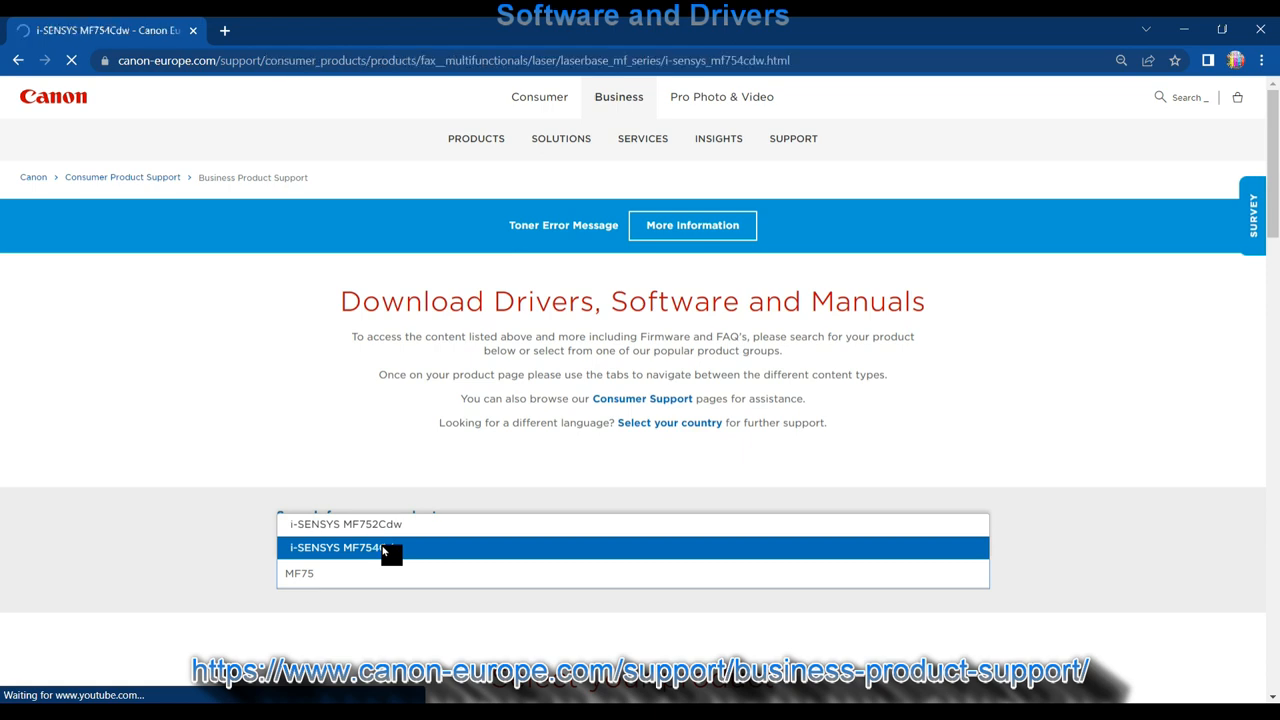
left_click(360, 549)
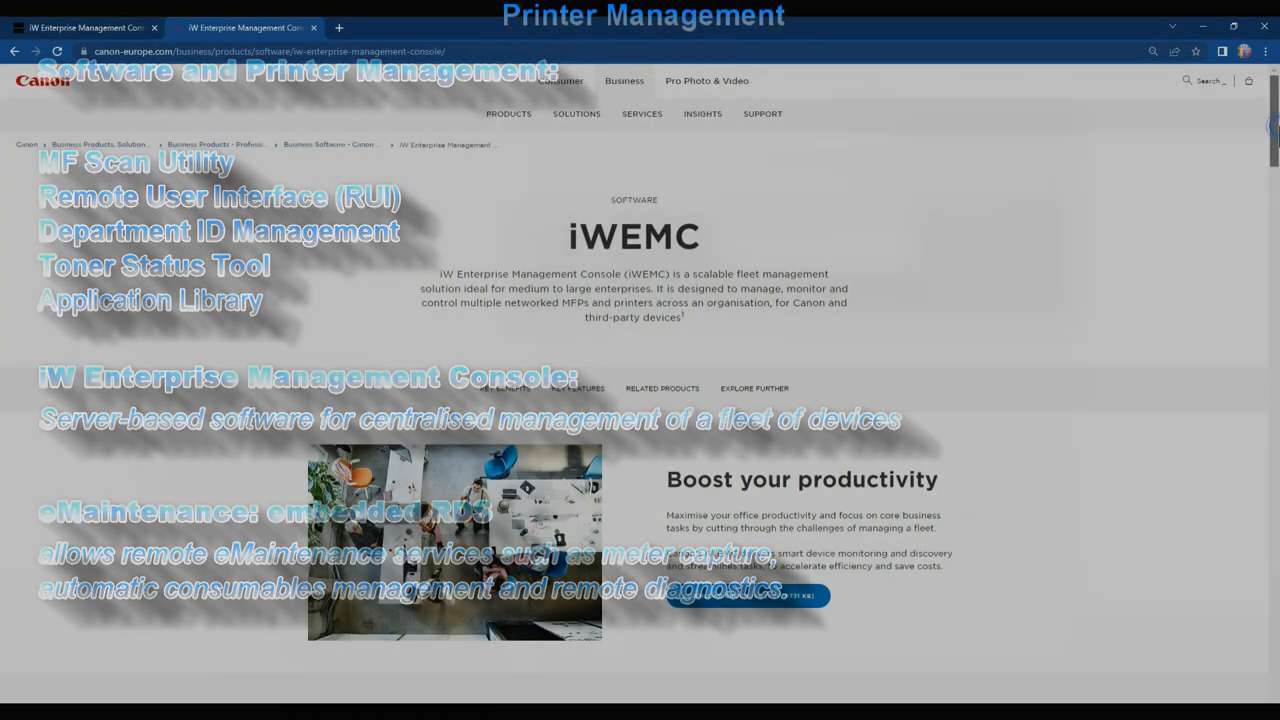
scroll("down", 3)
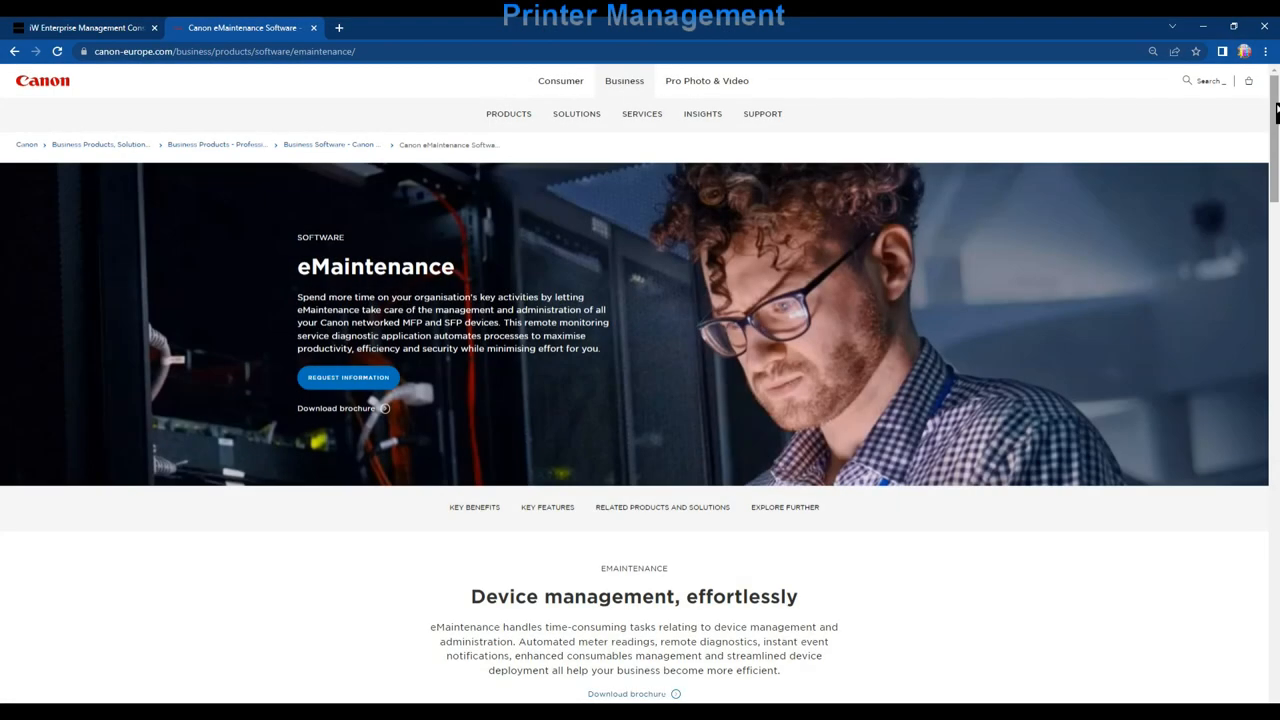
Scroll down the eMaintenance page to read its Key Benefits section
scroll("down", 3)
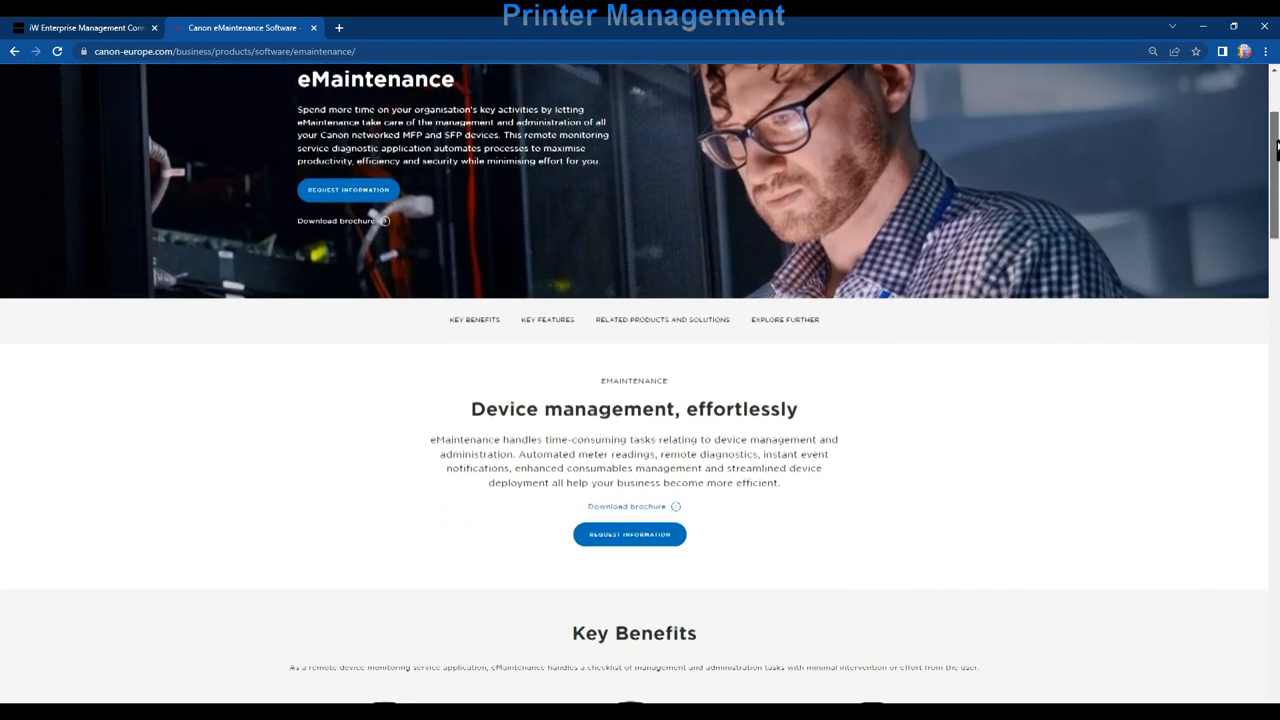
scroll("down", 3)
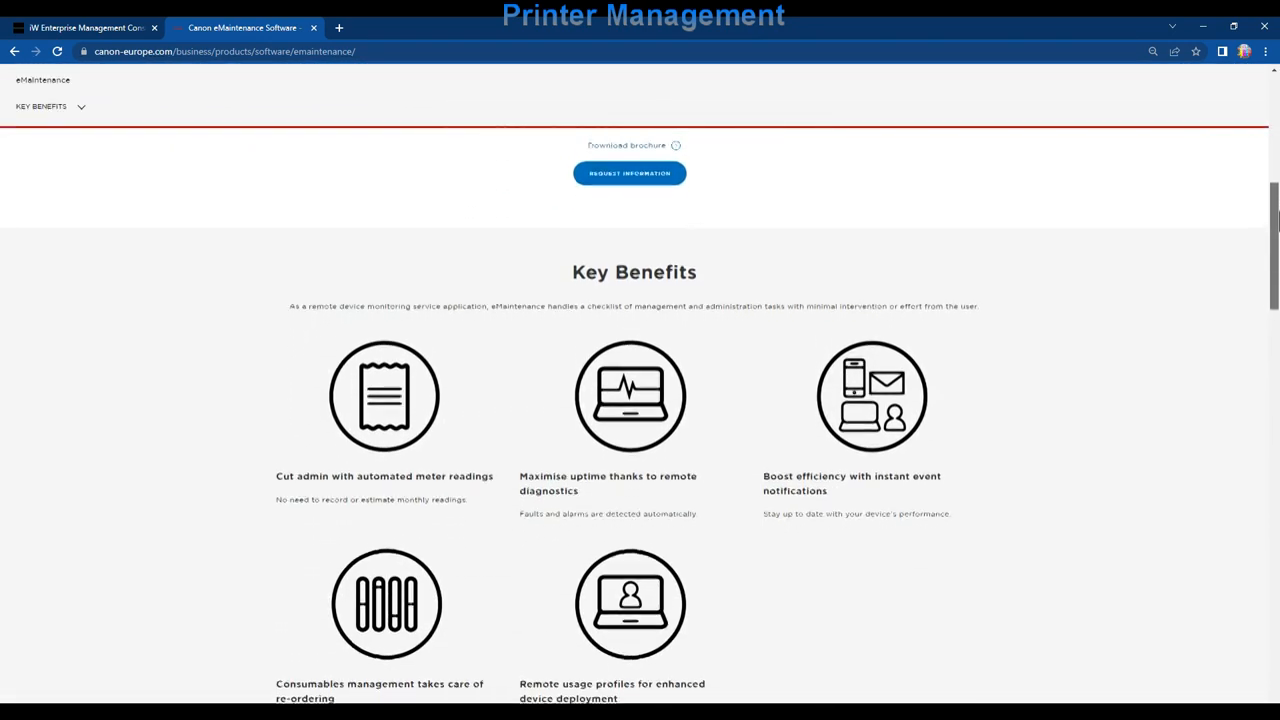
scroll("down", 3)
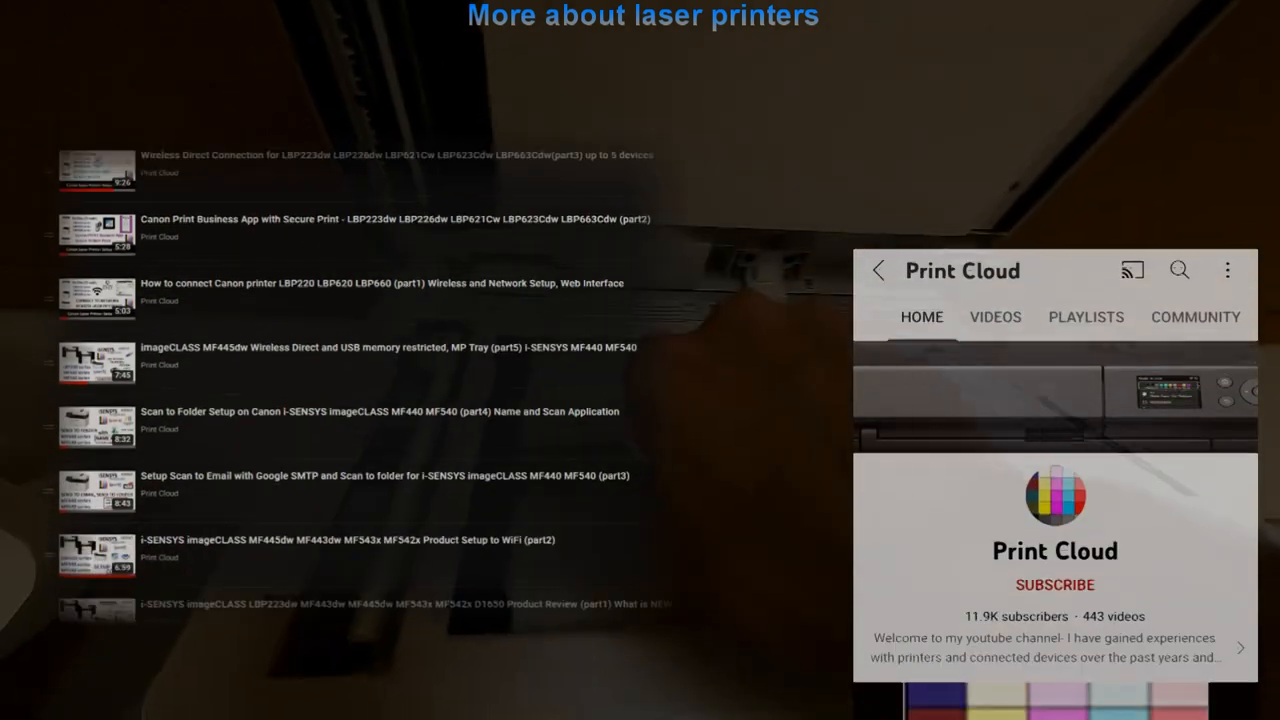
Subscribe to Print Cloud and turn on all notifications via the bell
left_click(1054, 584)
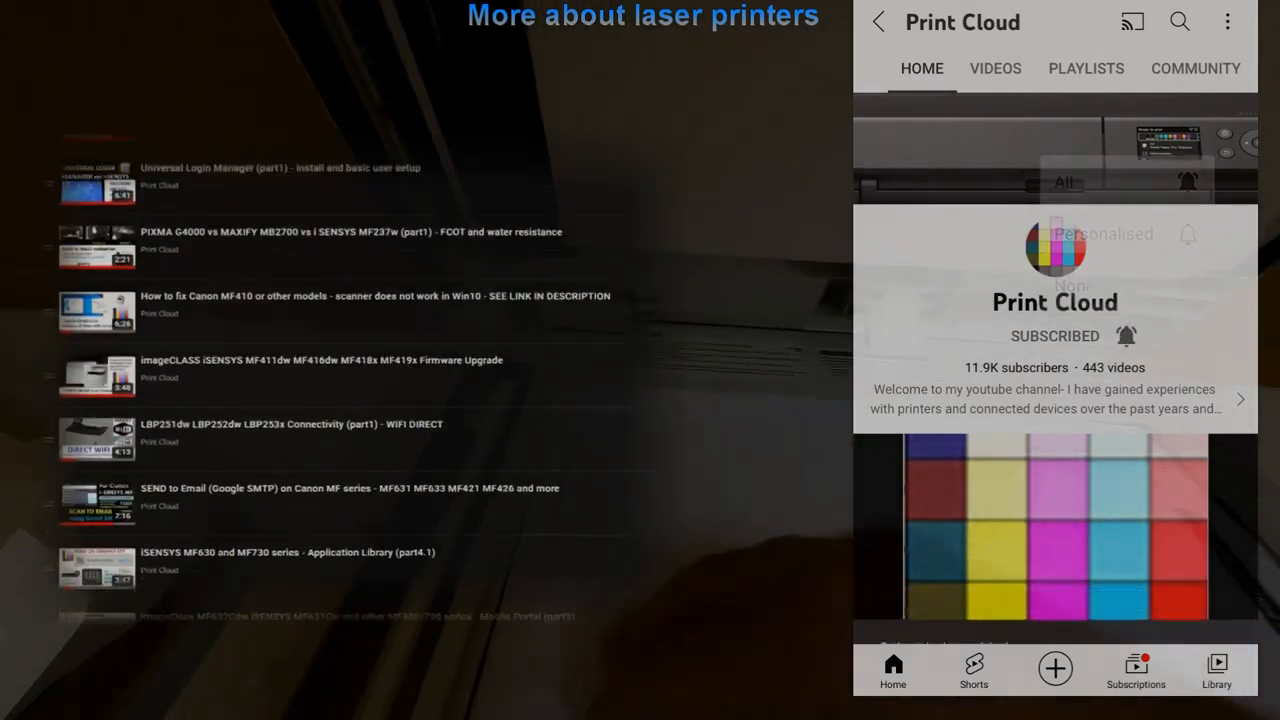
left_click(1124, 335)
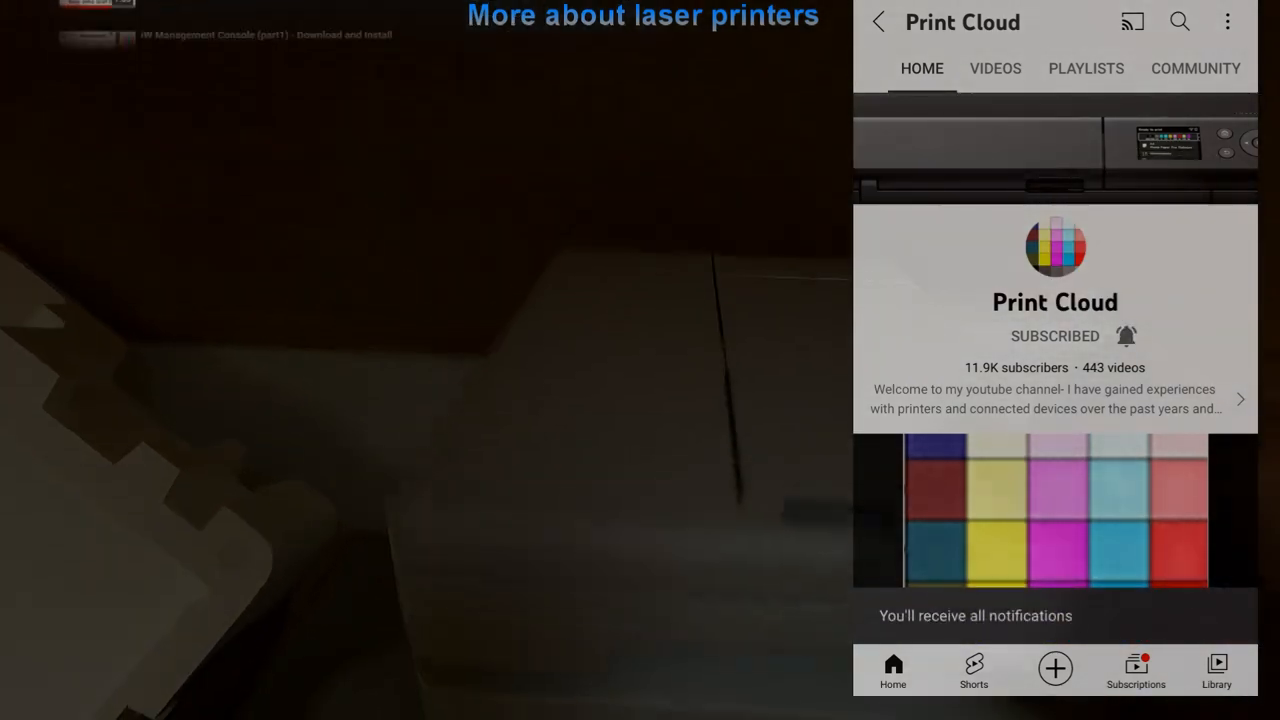